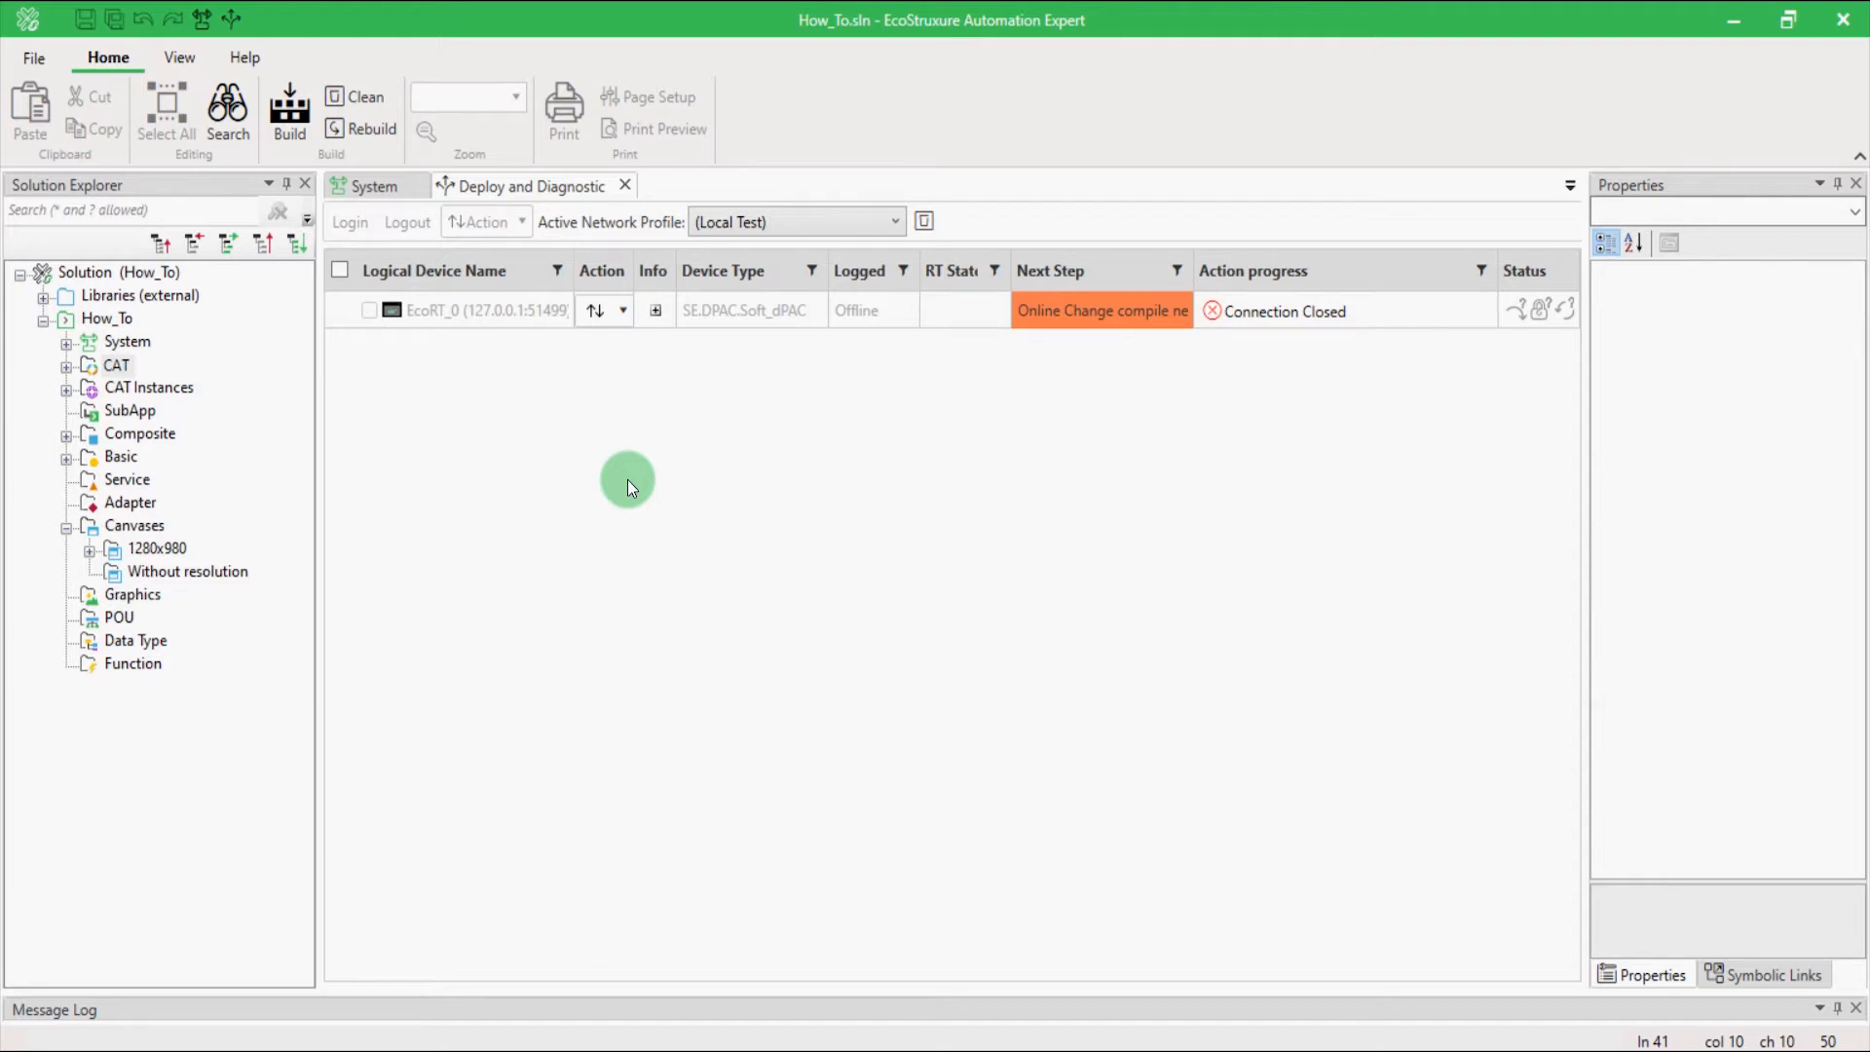
mouse_move(134, 376)
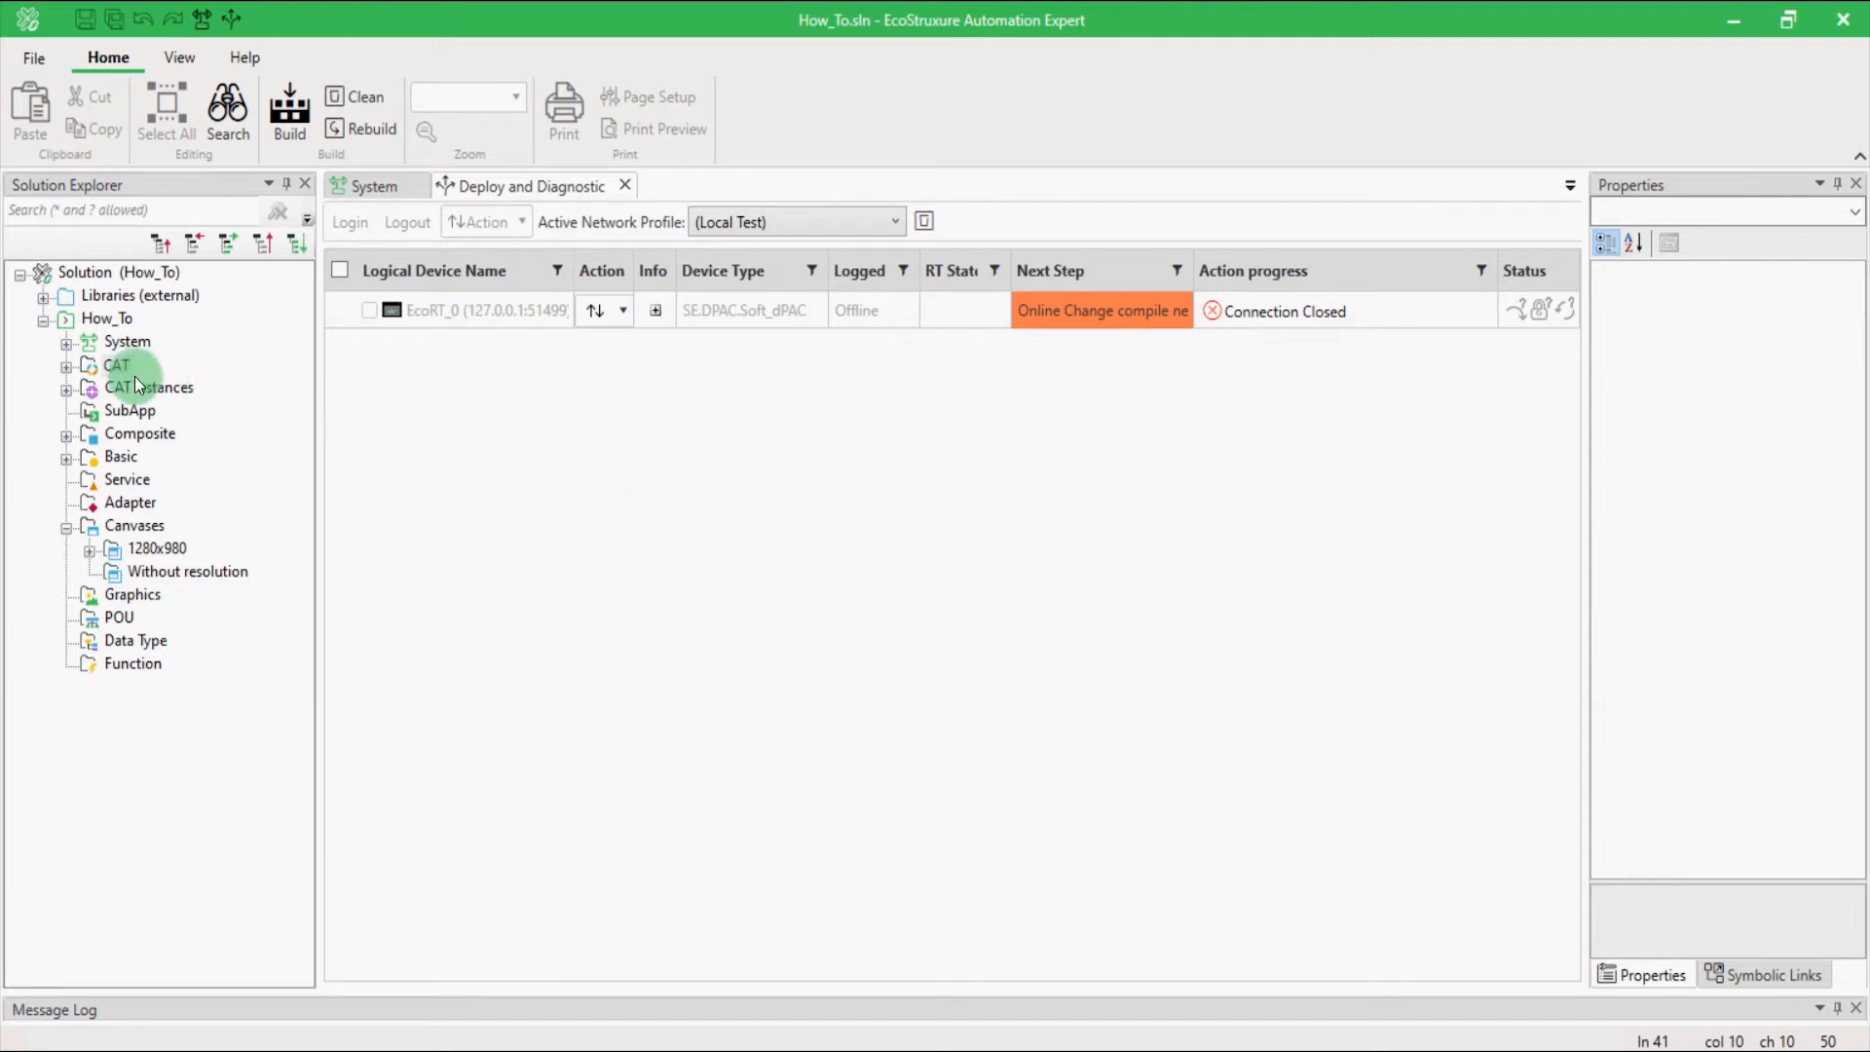
Add a REQ_INITDATA event input to the button_HMI interface of the button CAT.
left_click(66, 364)
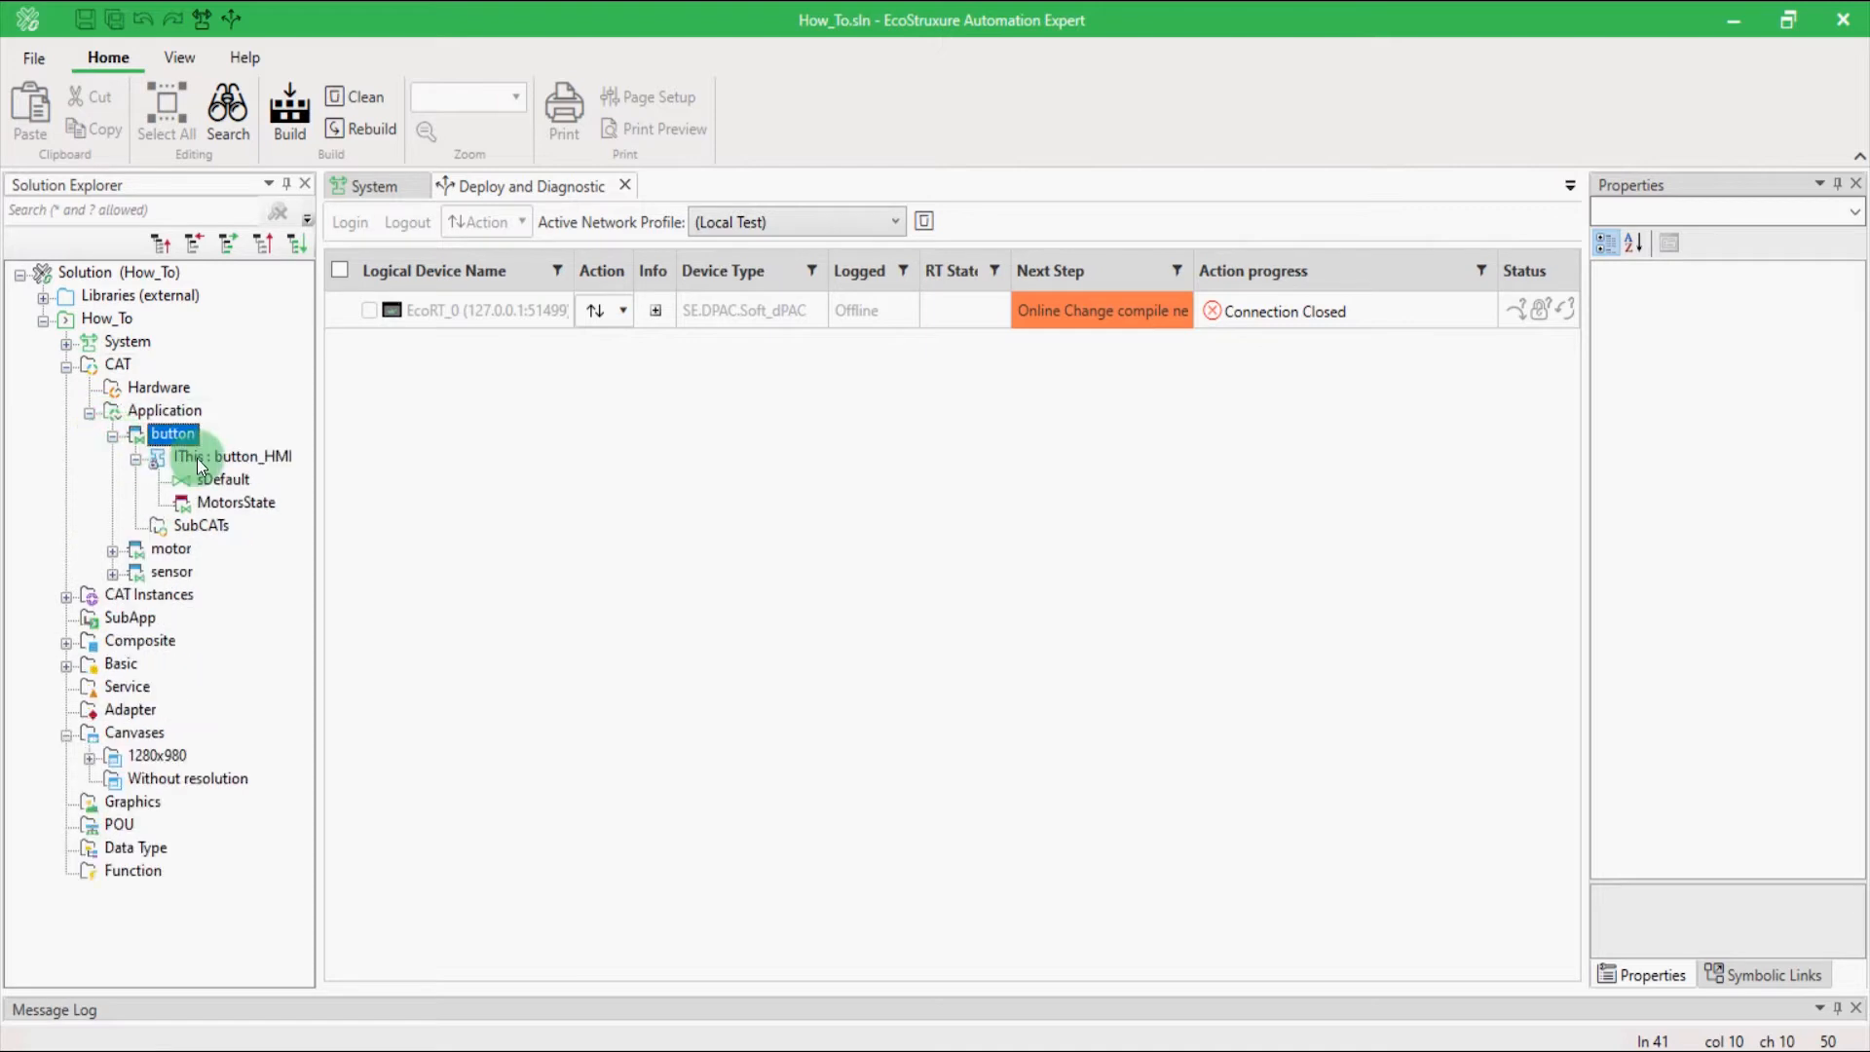
double_click(231, 455)
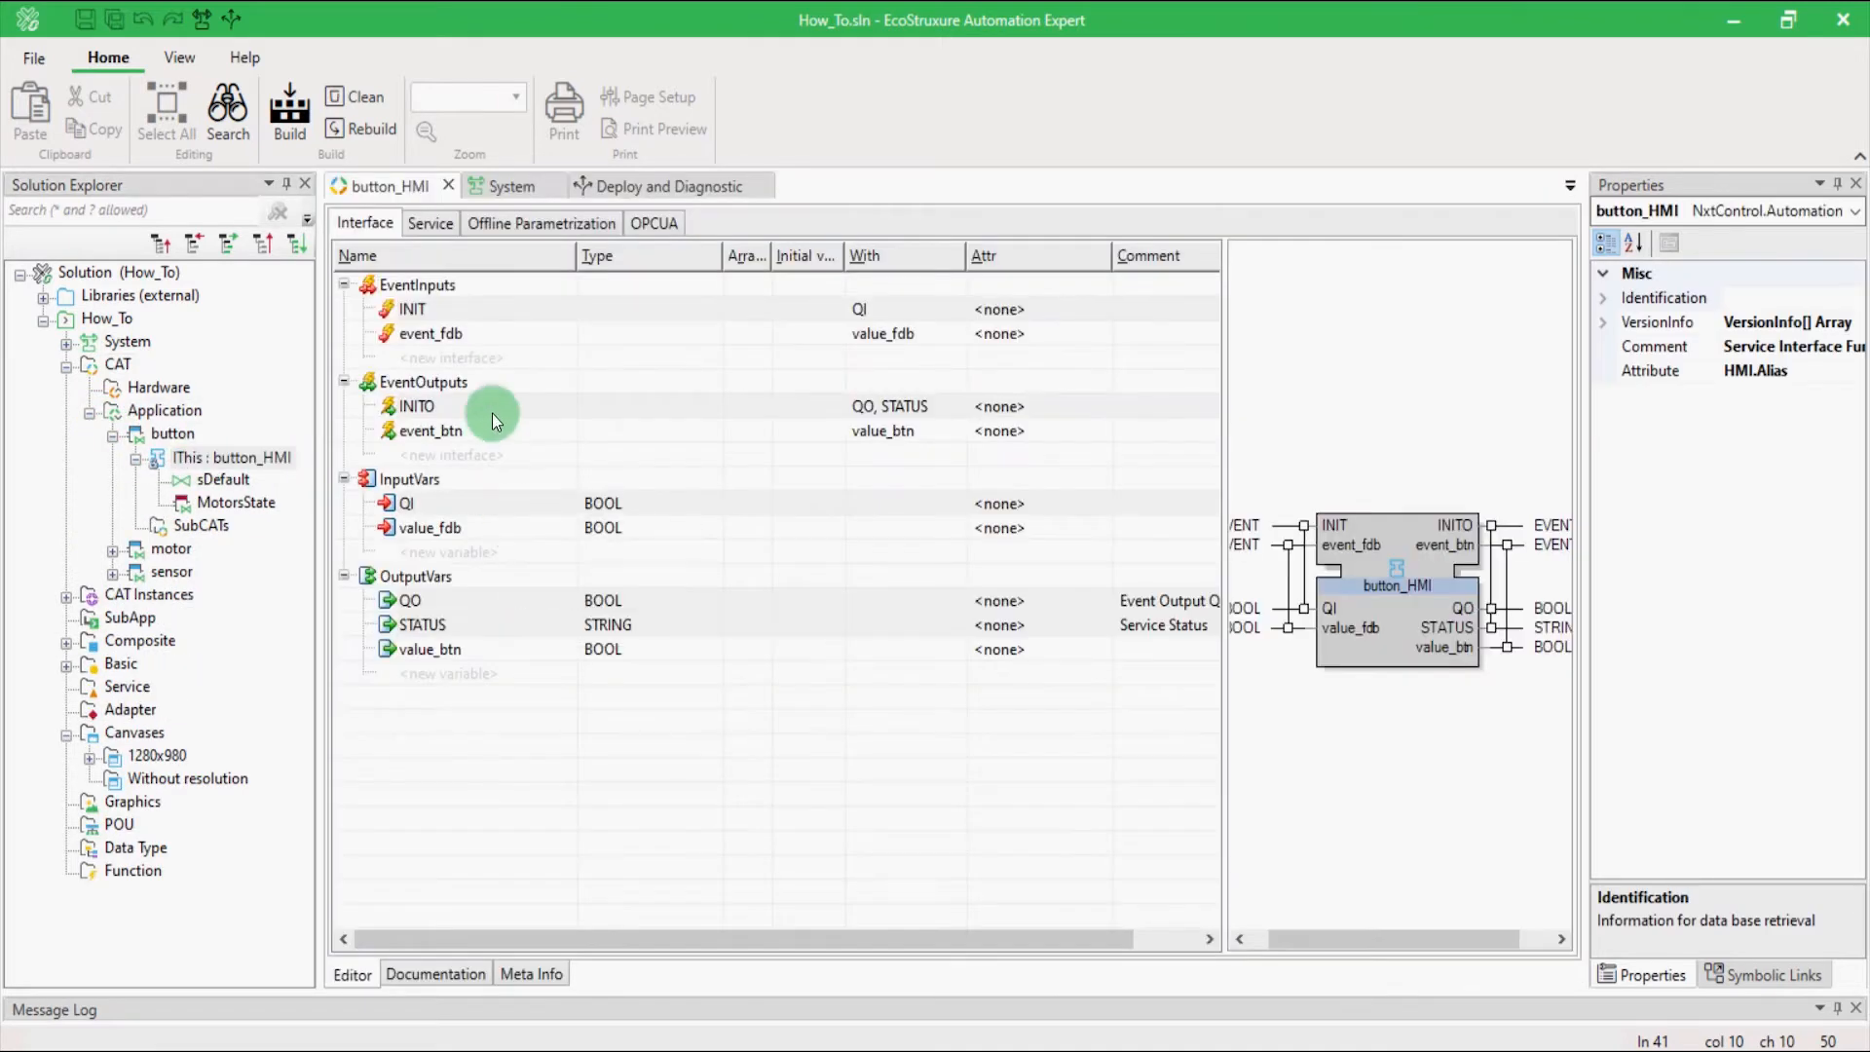
left_click(450, 358)
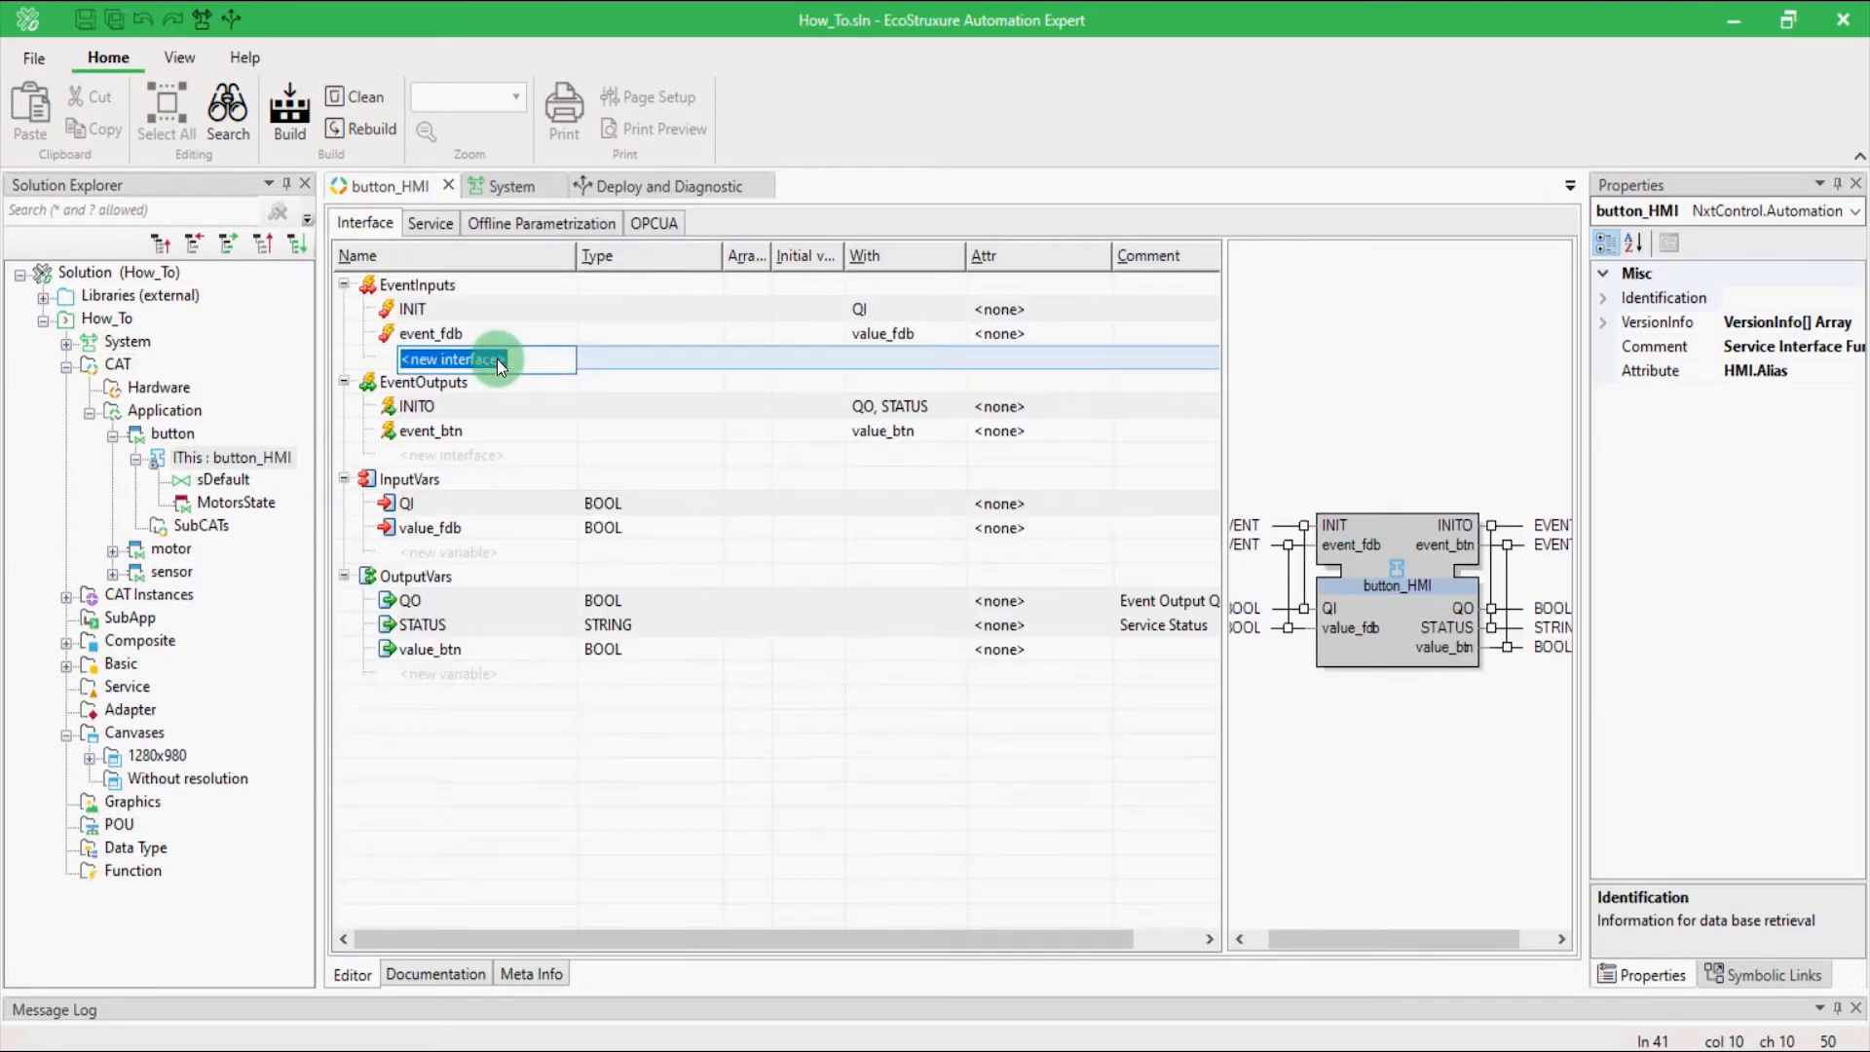
type("REQ_INITDATA")
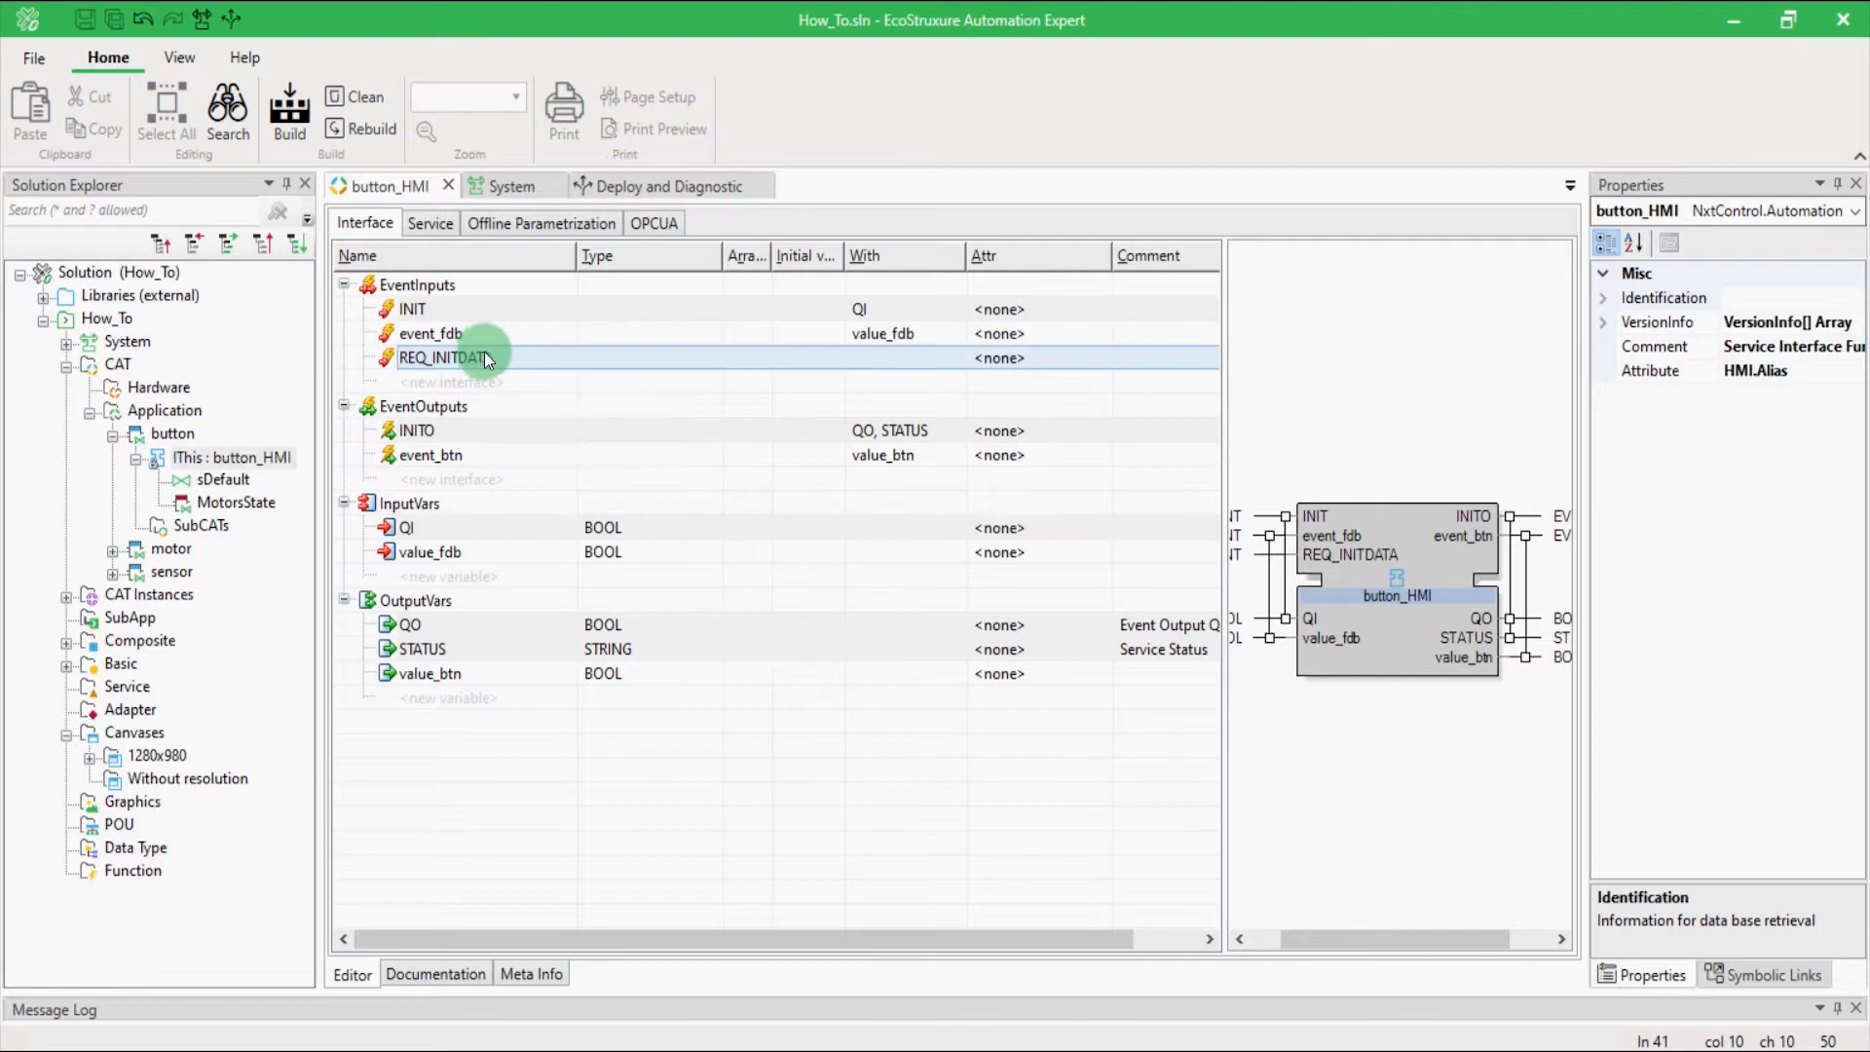
mouse_move(171, 432)
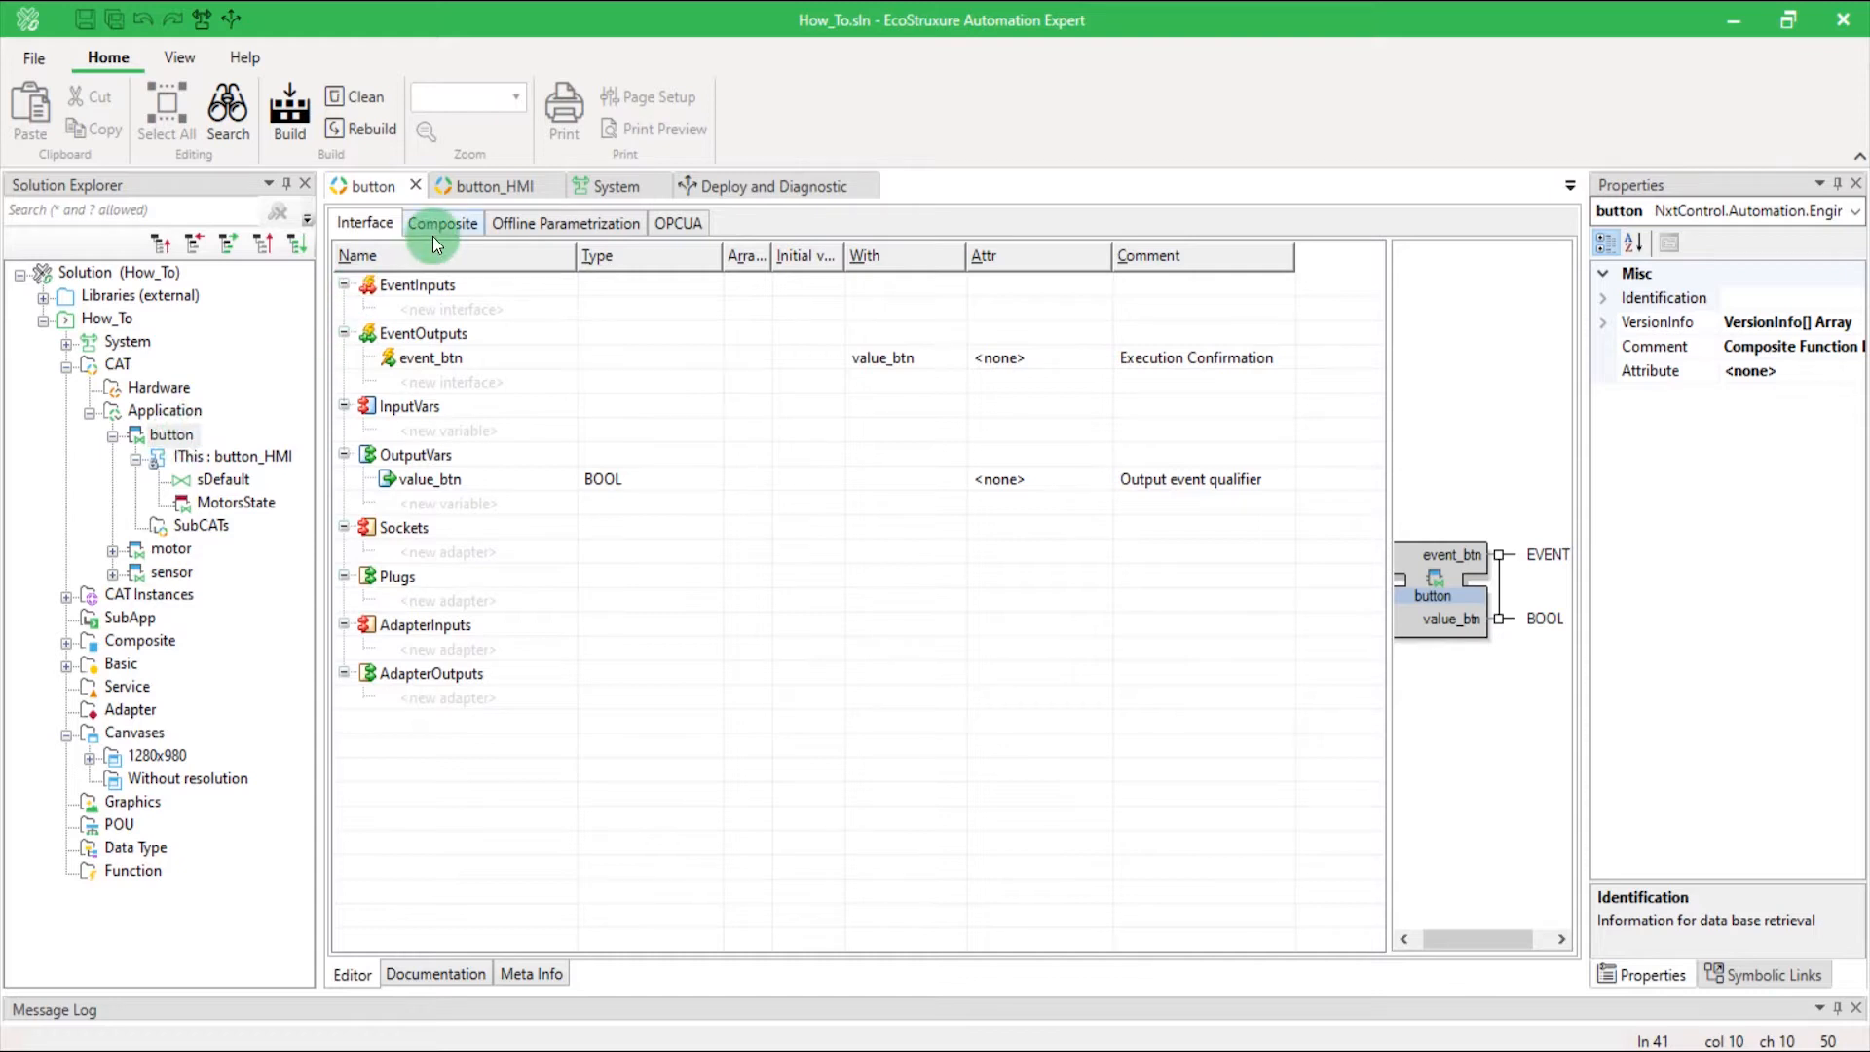
Review the button composite network showing REQ_INITDATA on IThis, then return to button_HMI.
left_click(442, 222)
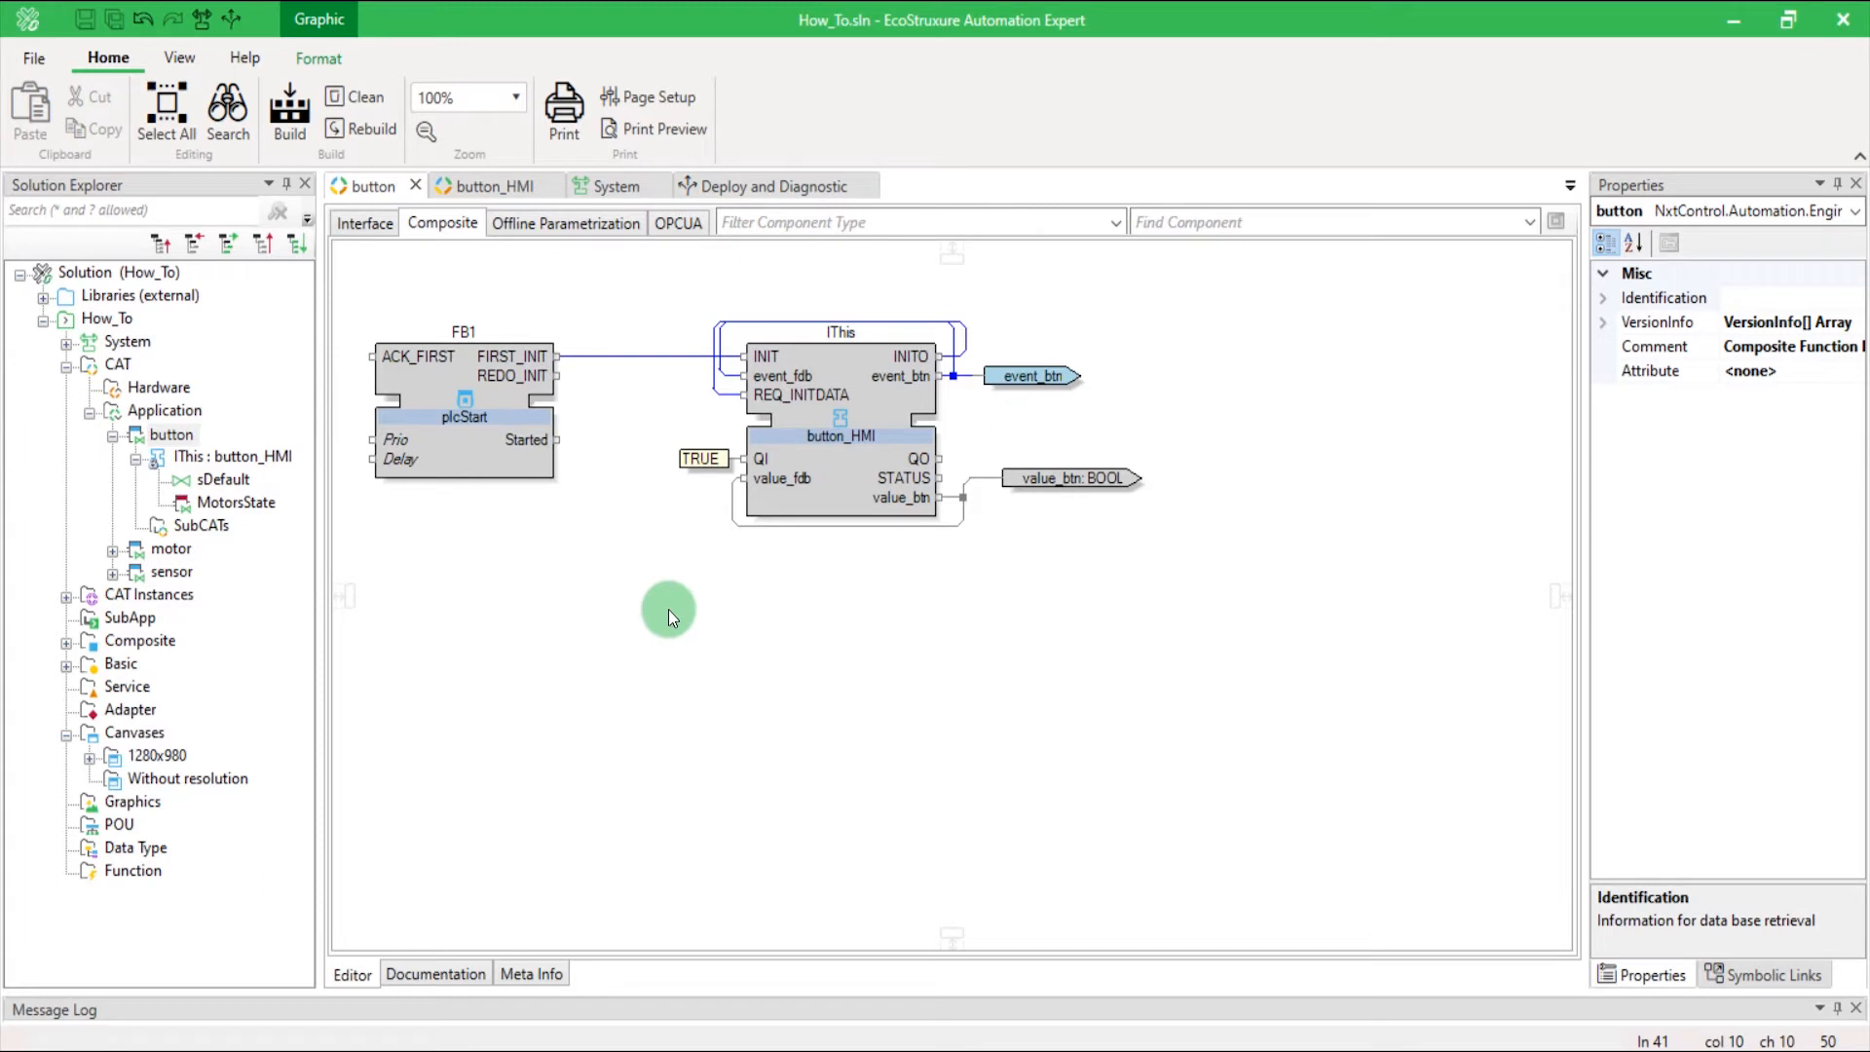
mouse_move(489, 187)
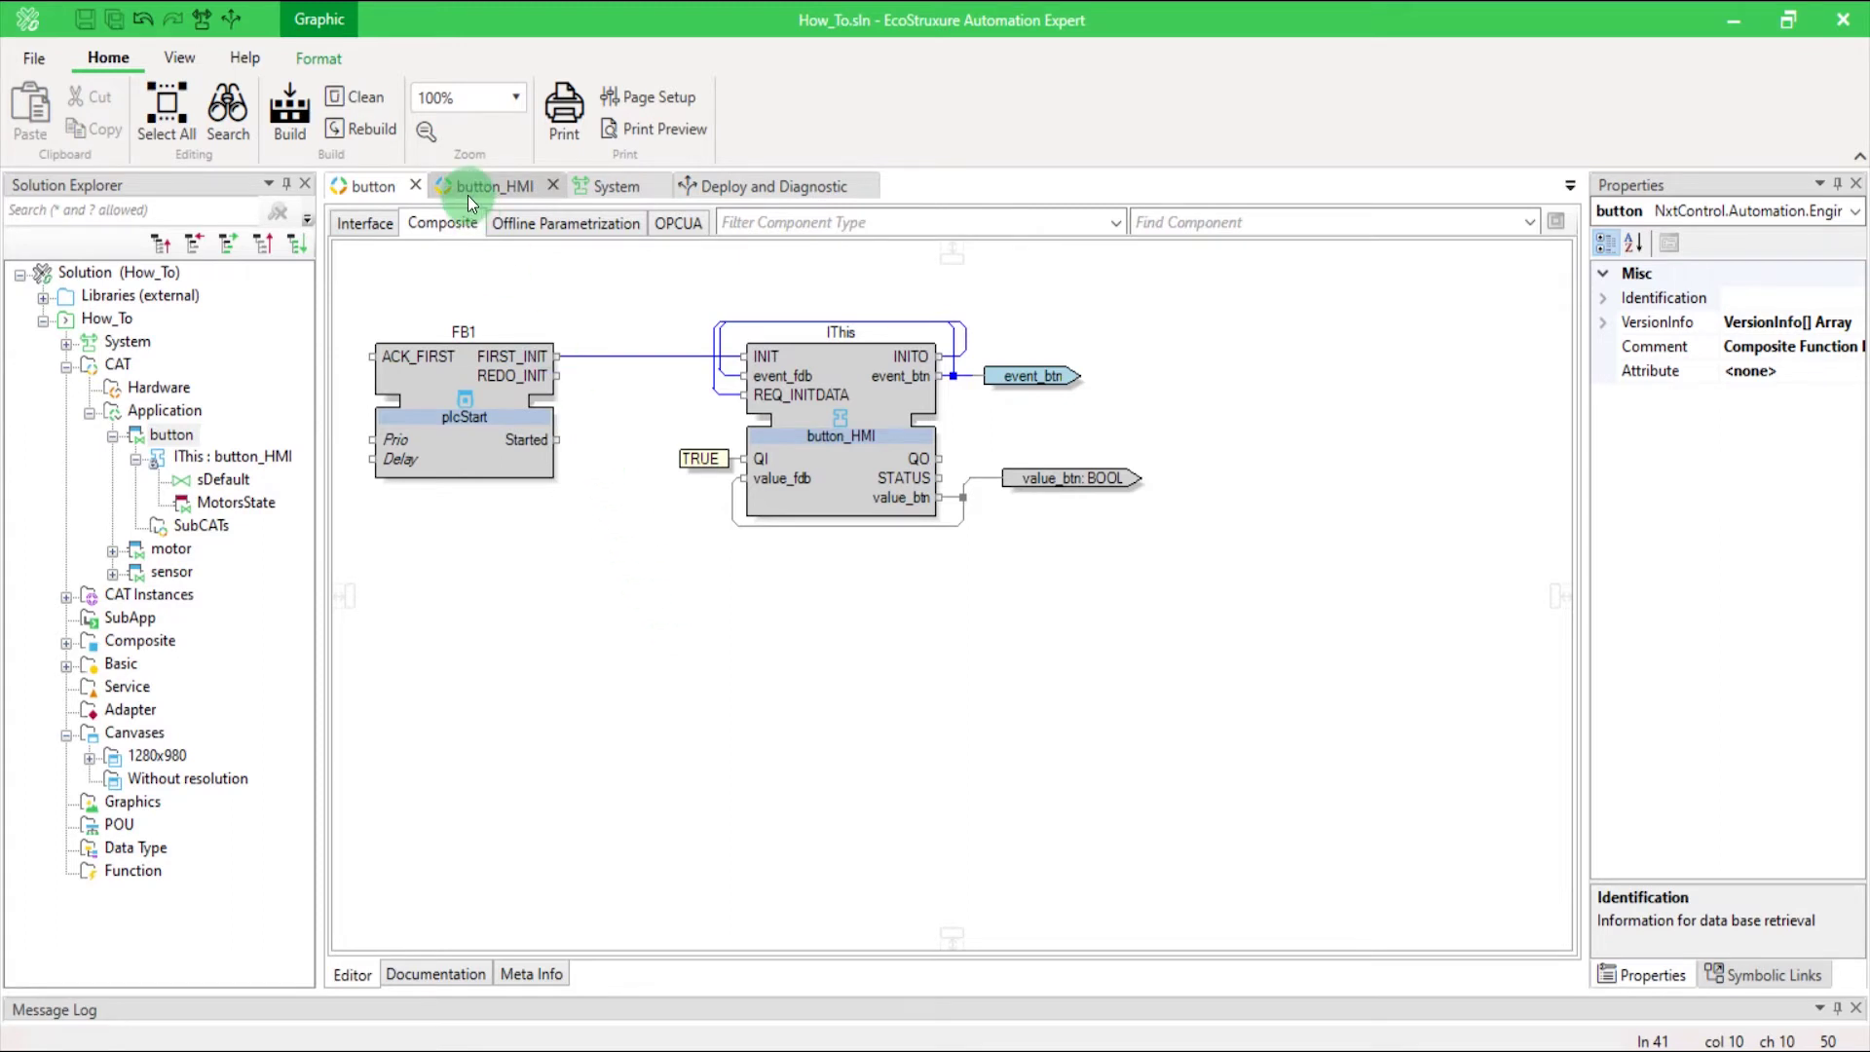
left_click(364, 222)
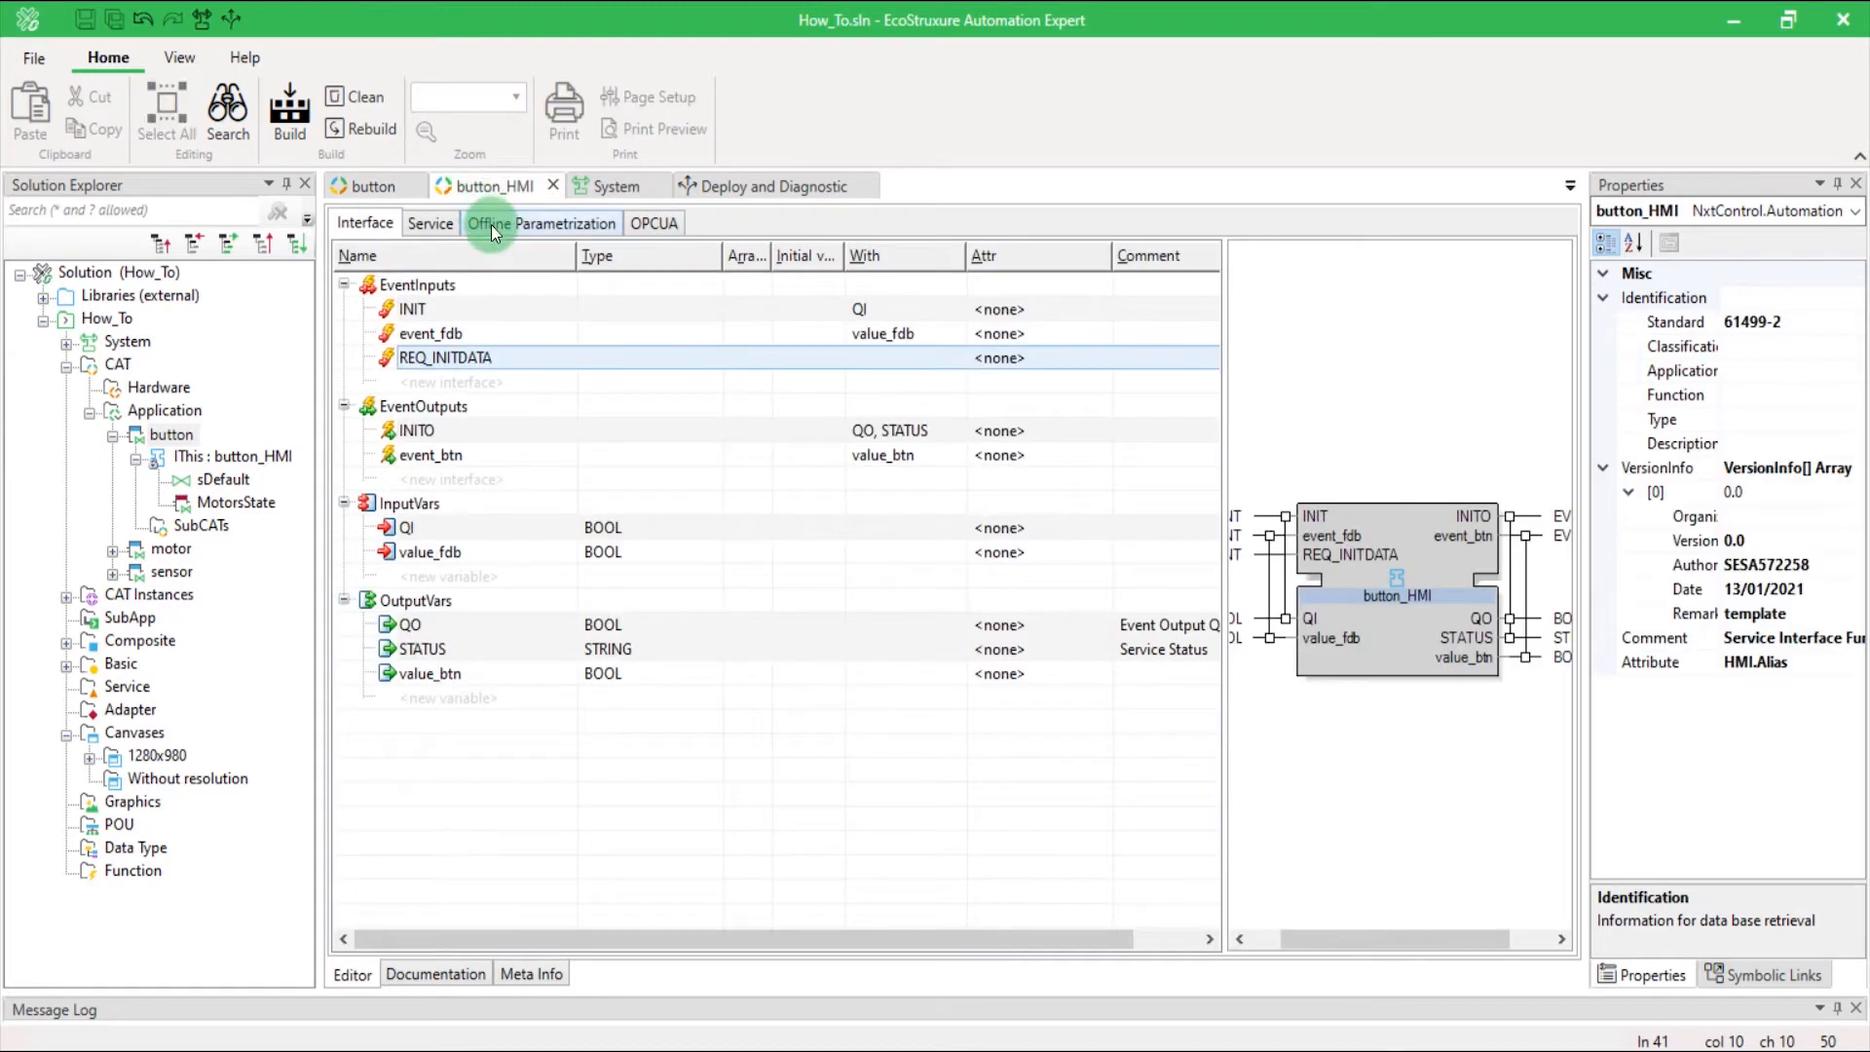
Give value_btn an offline default value of TRUE and enable Persist.
left_click(540, 222)
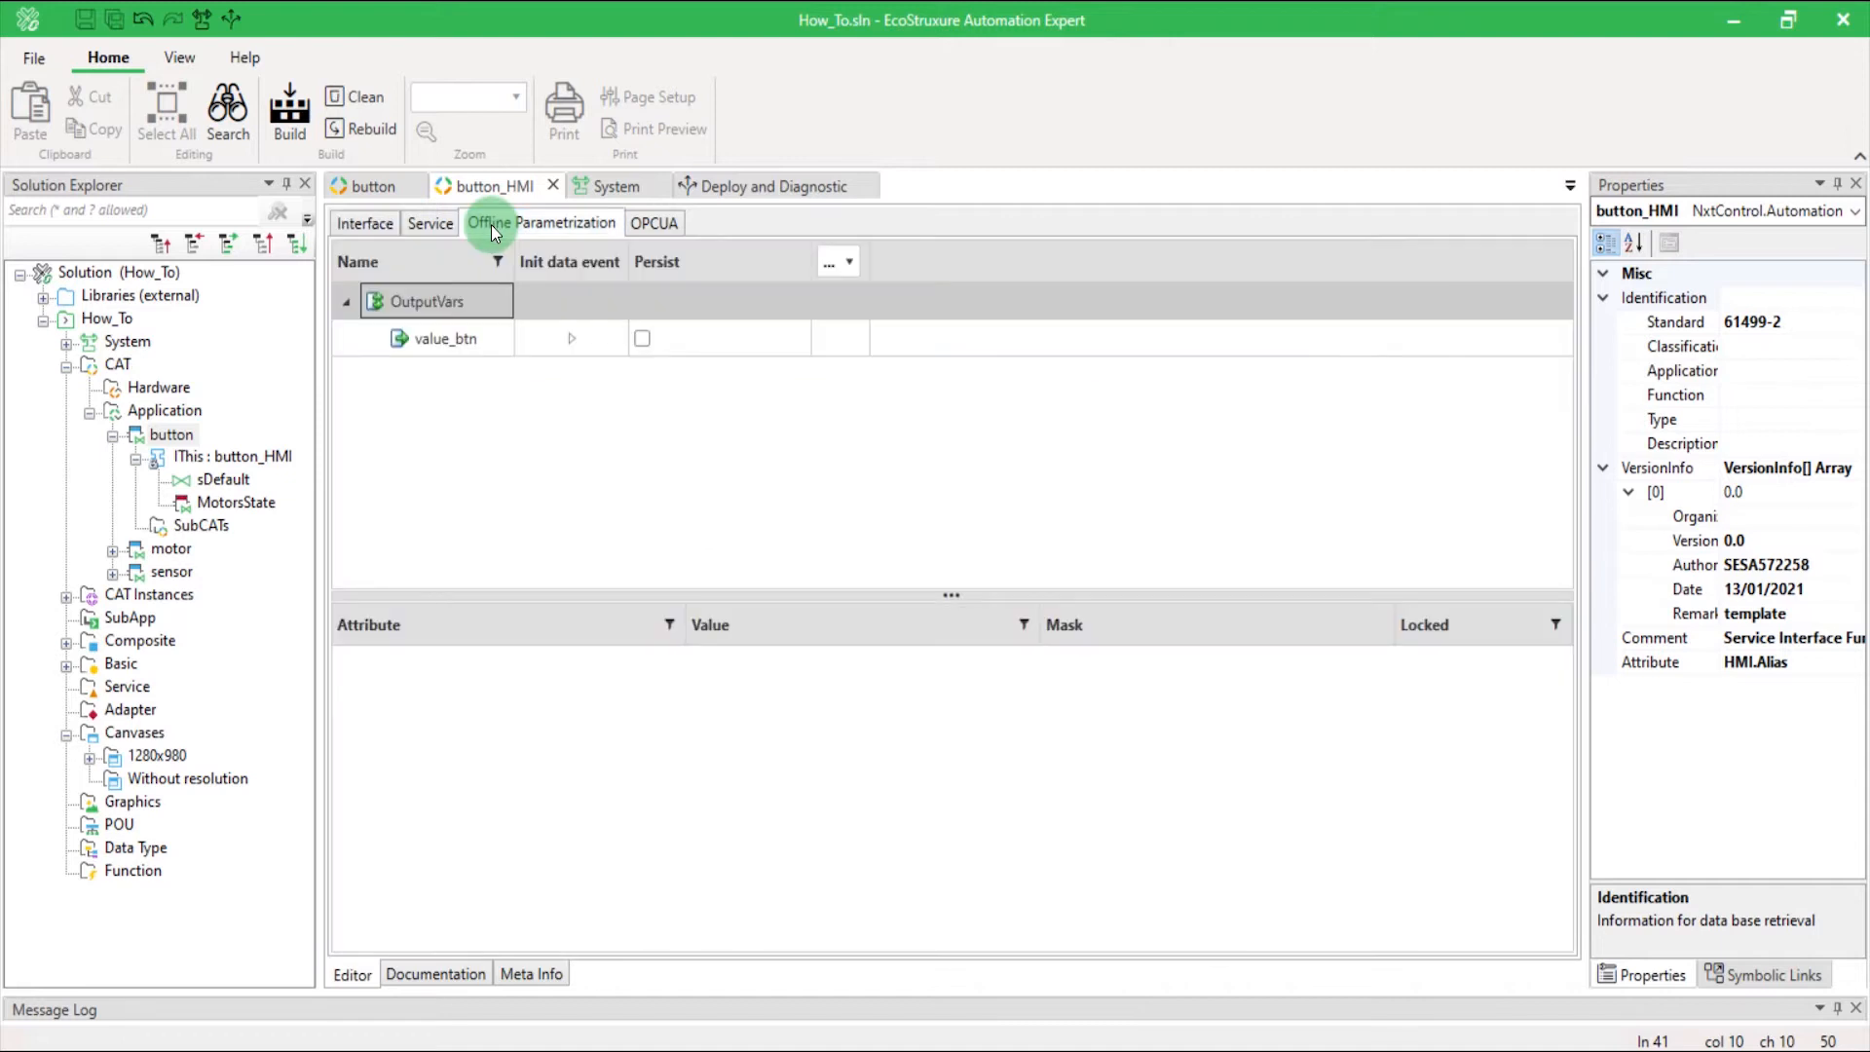
left_click(444, 338)
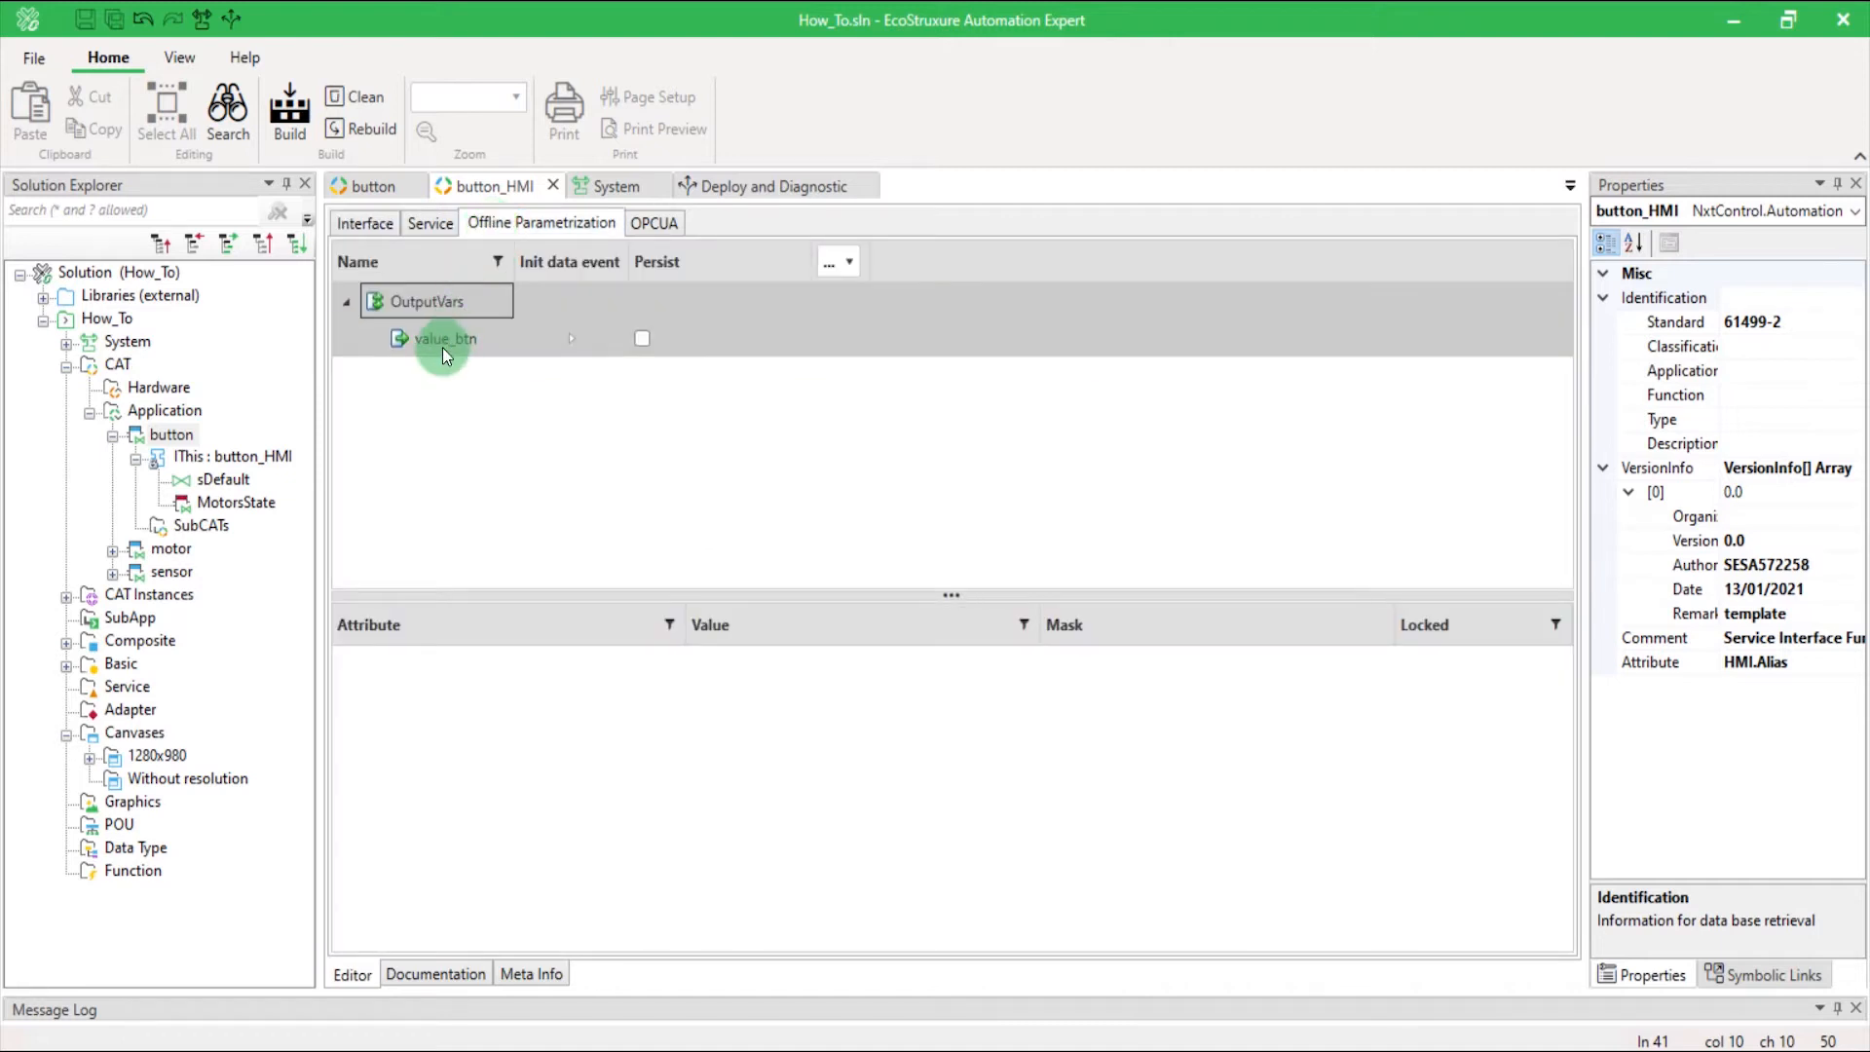
left_click(444, 339)
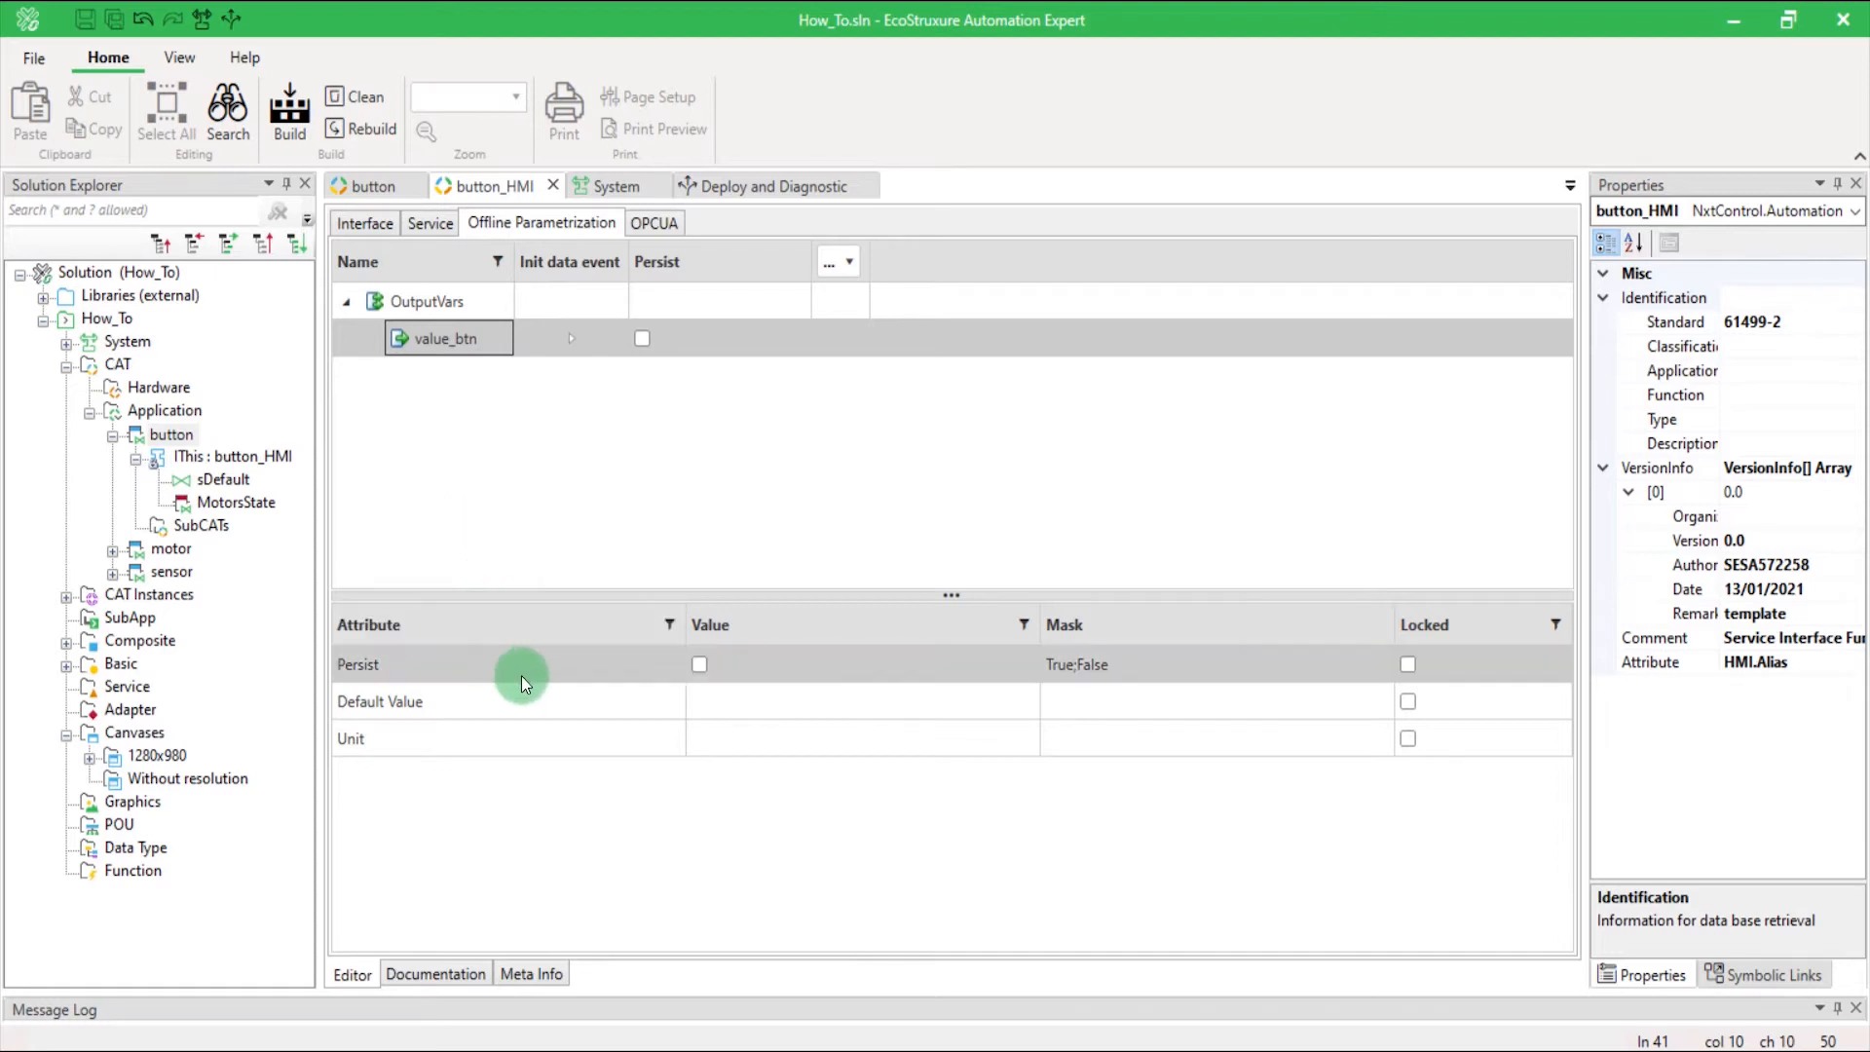
mouse_move(764, 703)
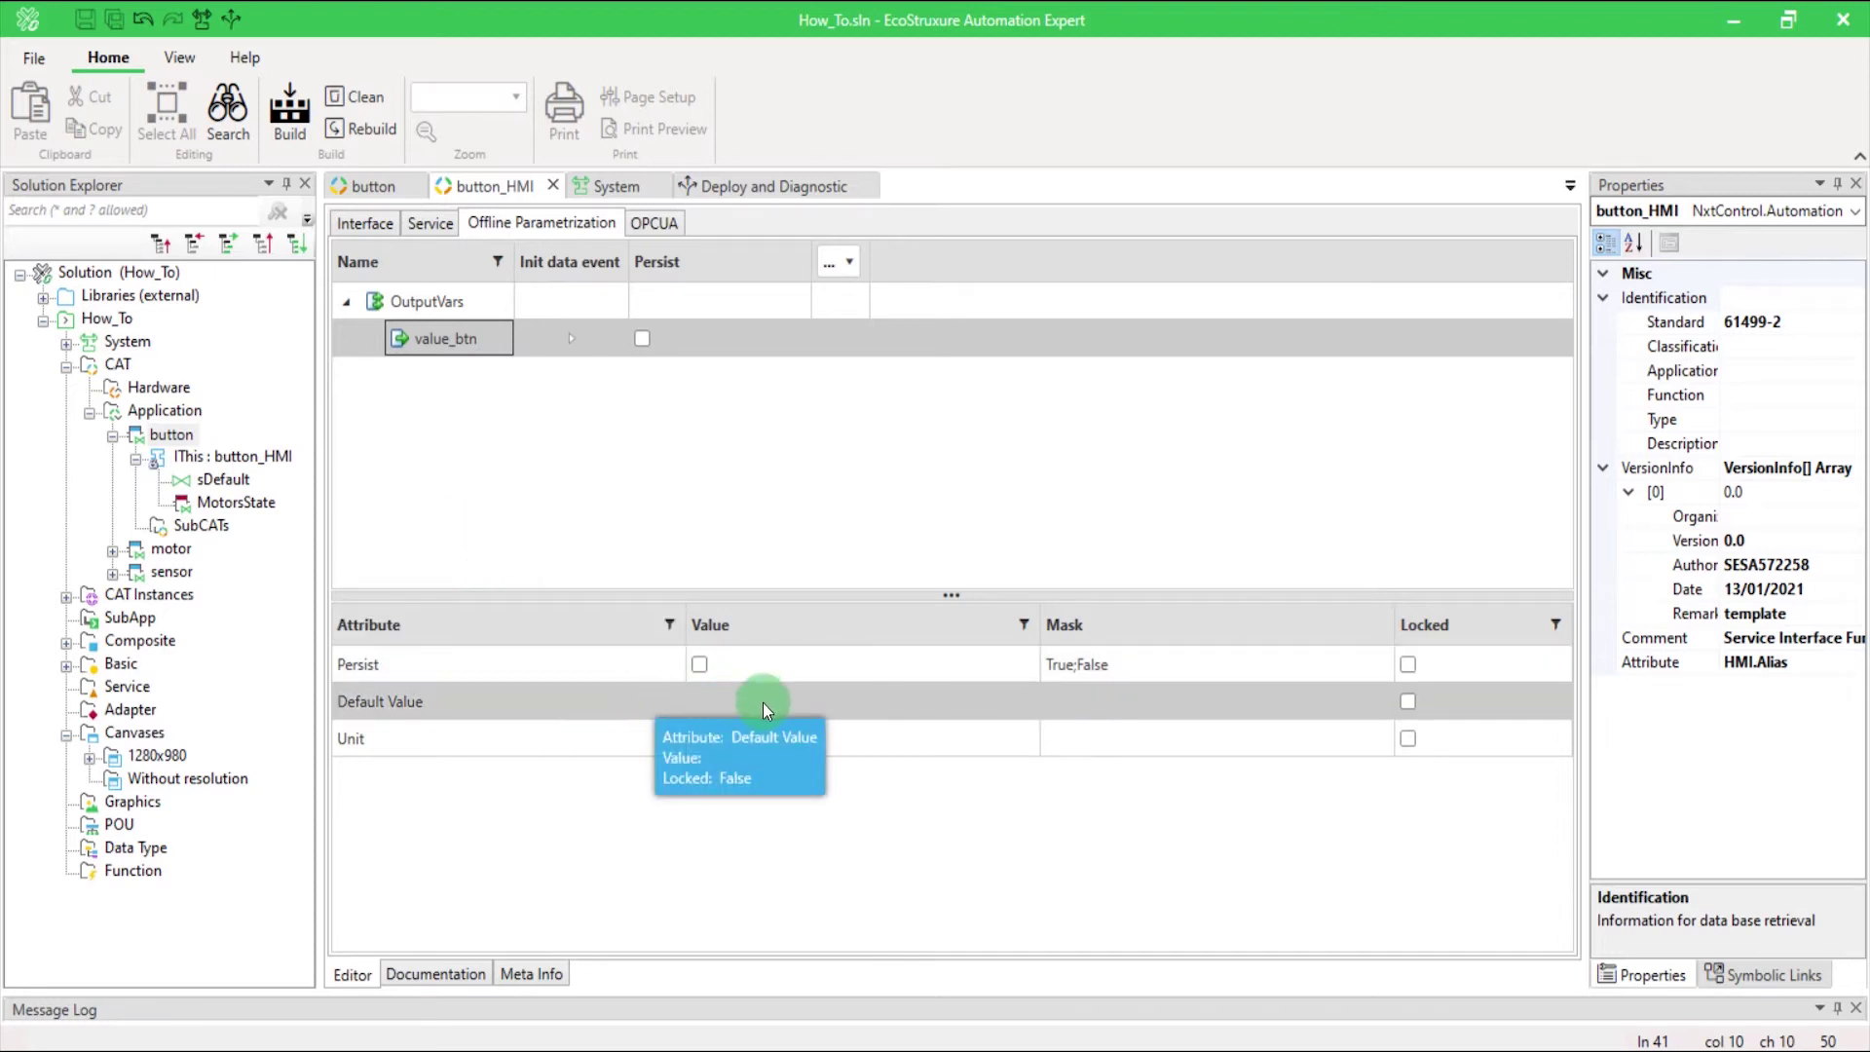
left_click(859, 701)
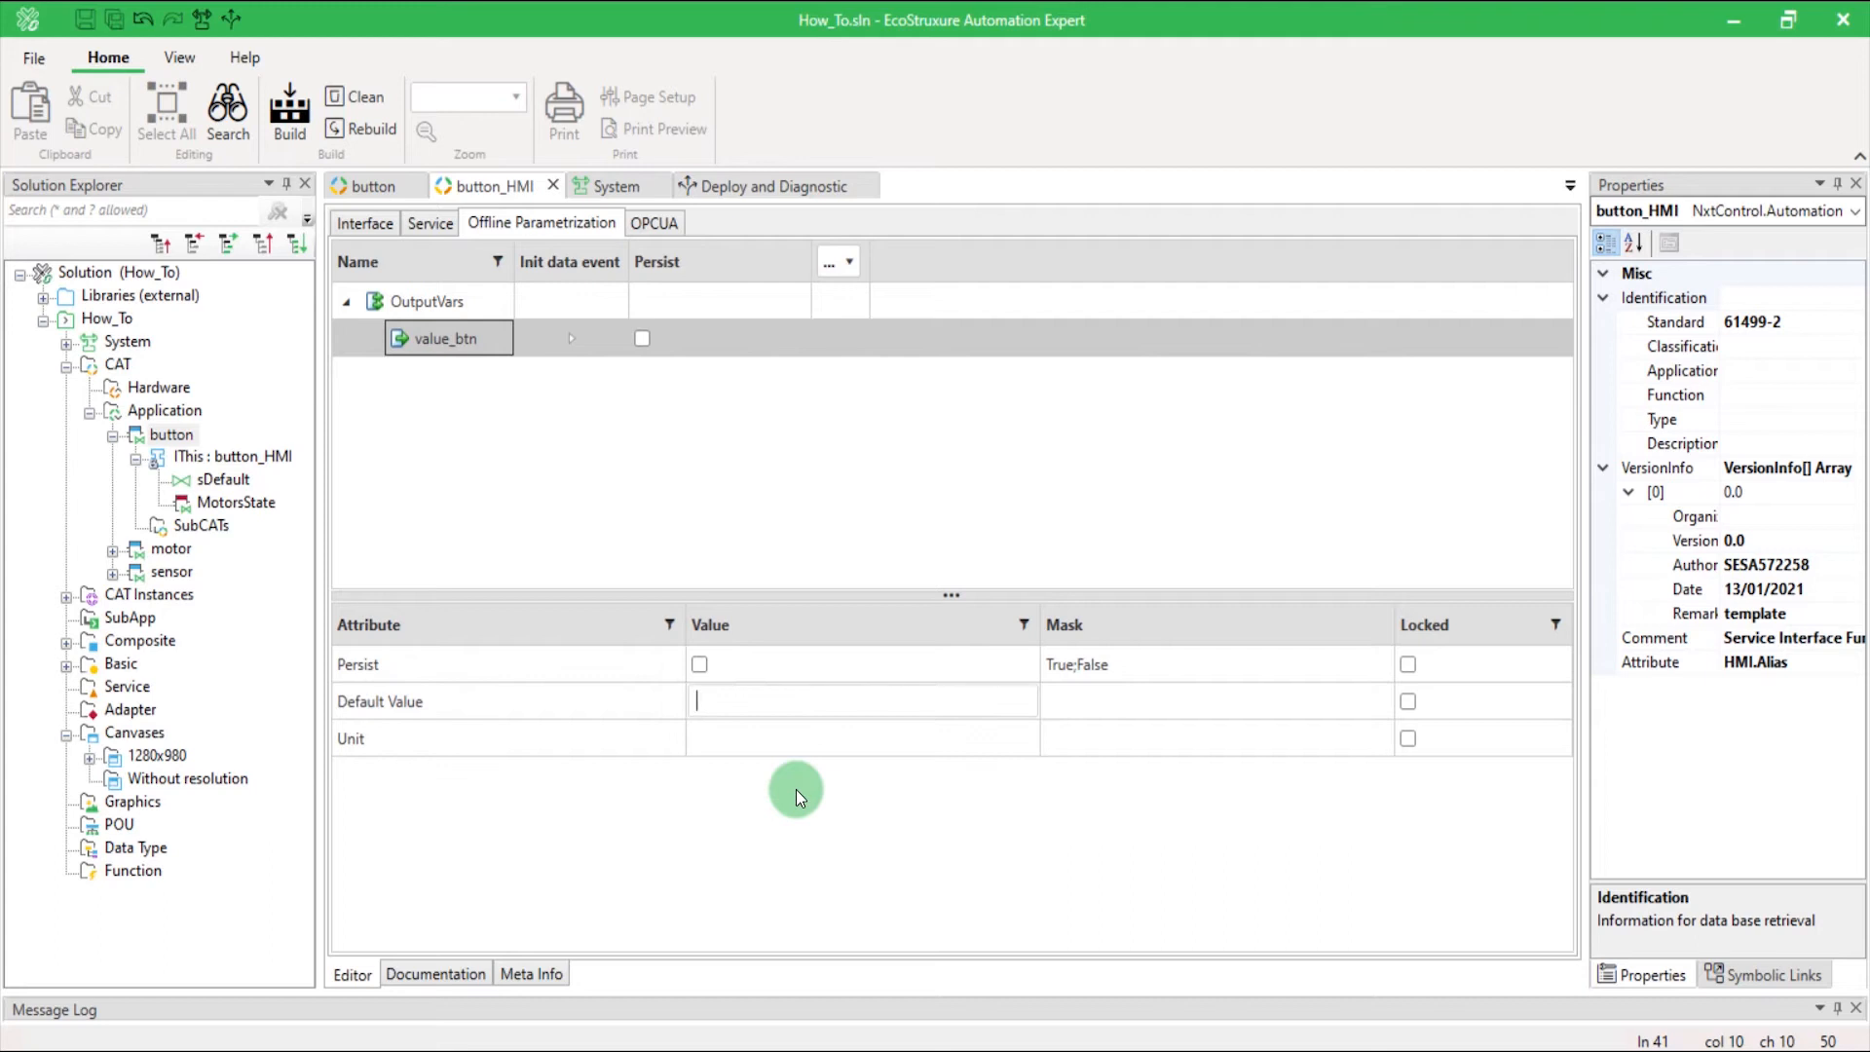
type("TRUE")
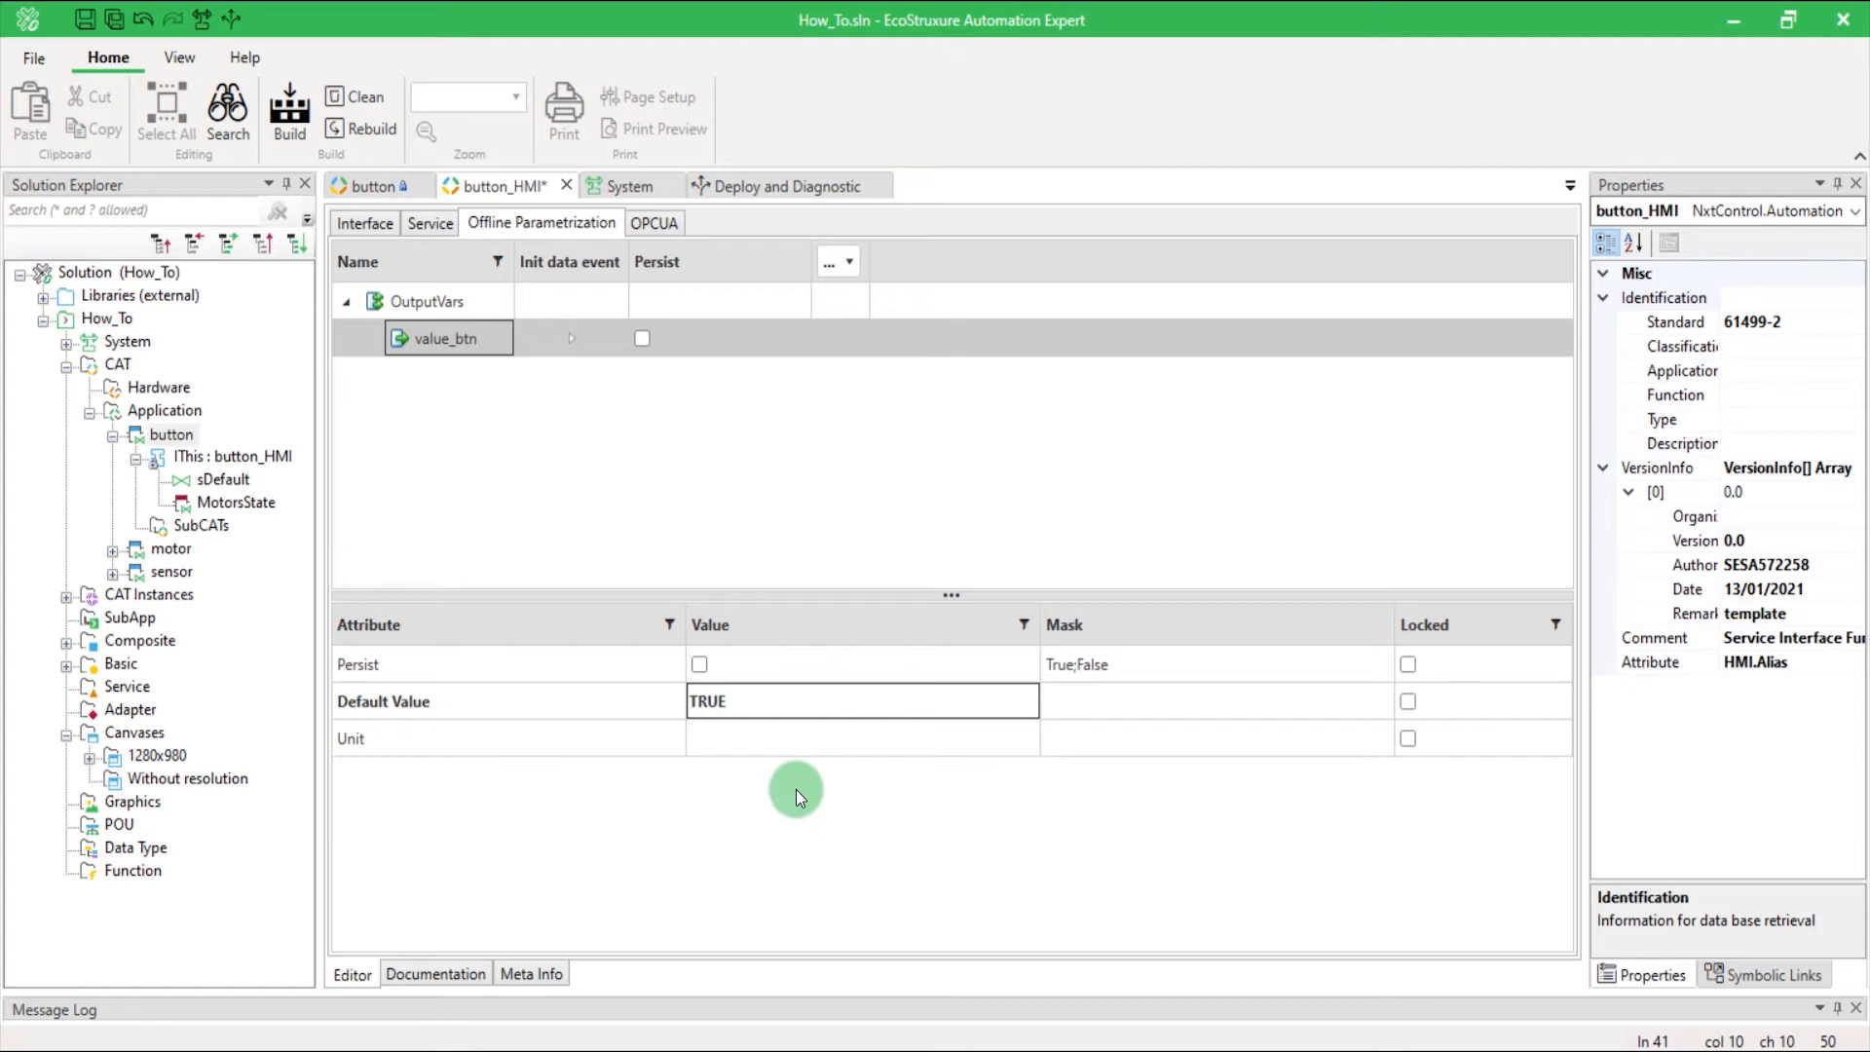
left_click(643, 337)
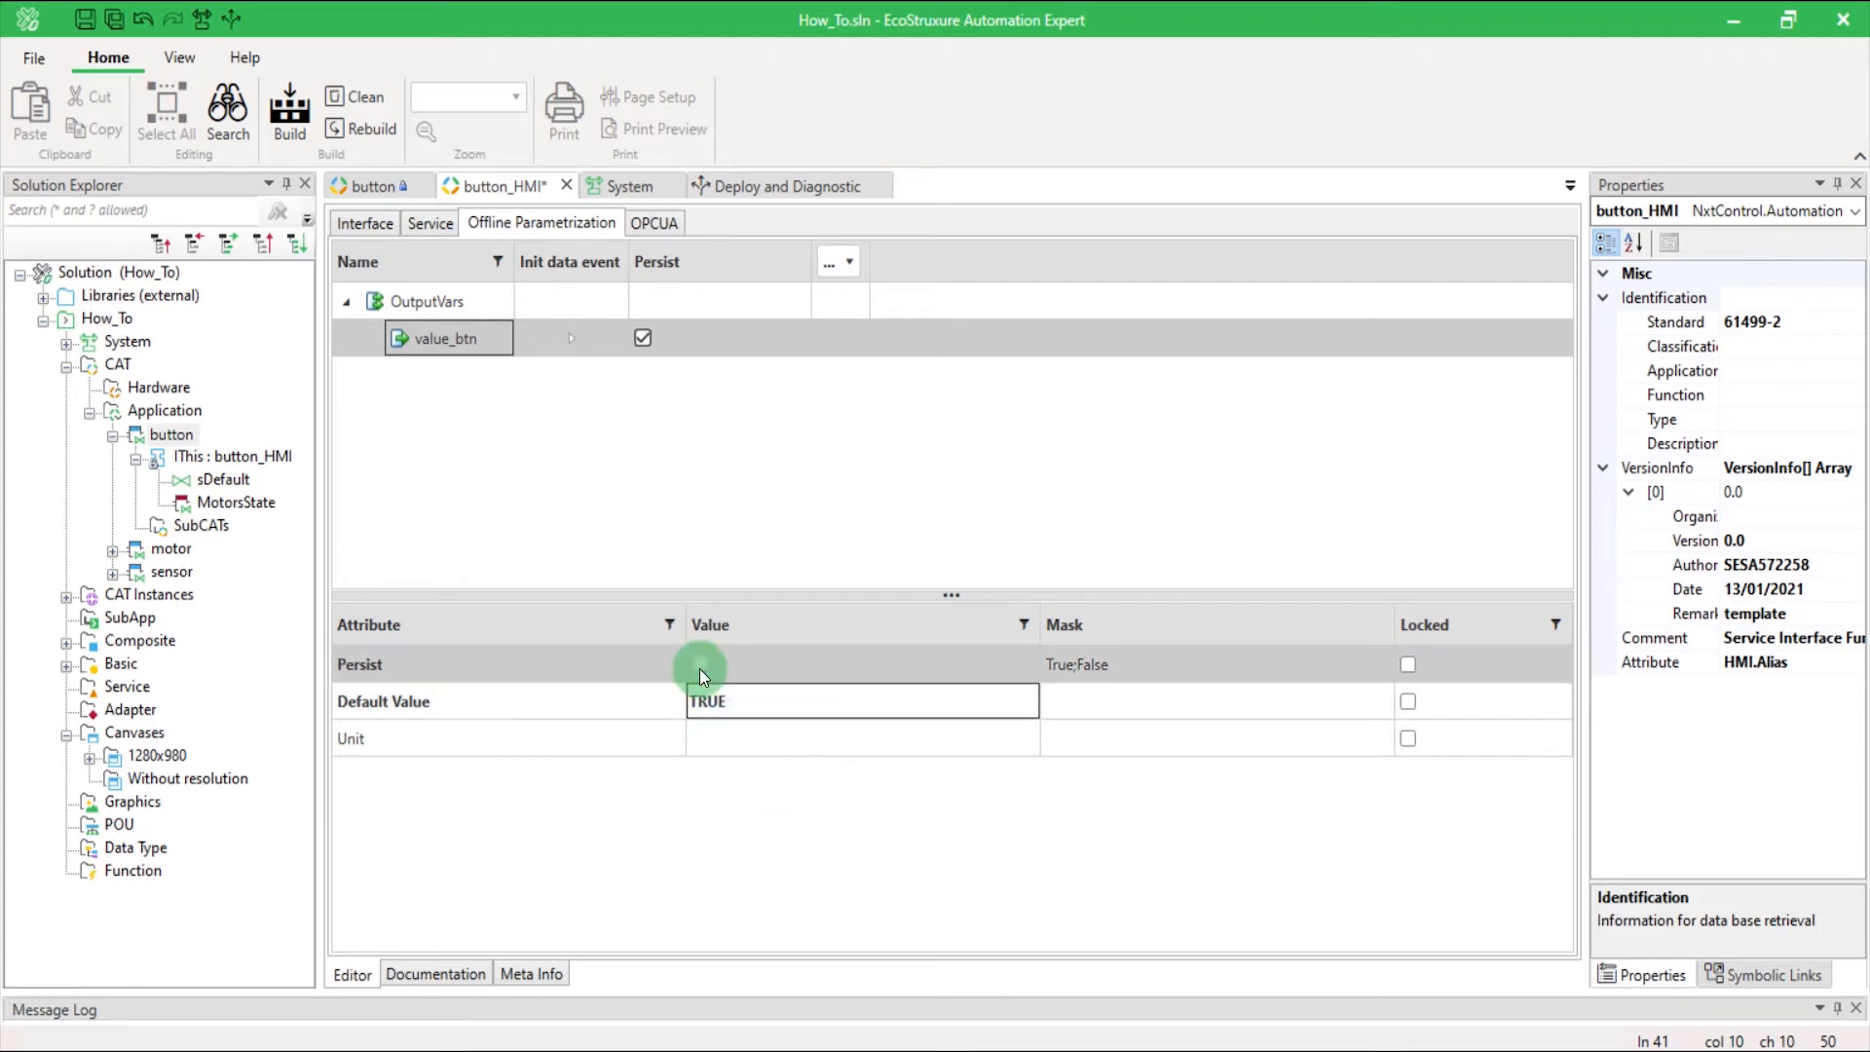
left_click(699, 665)
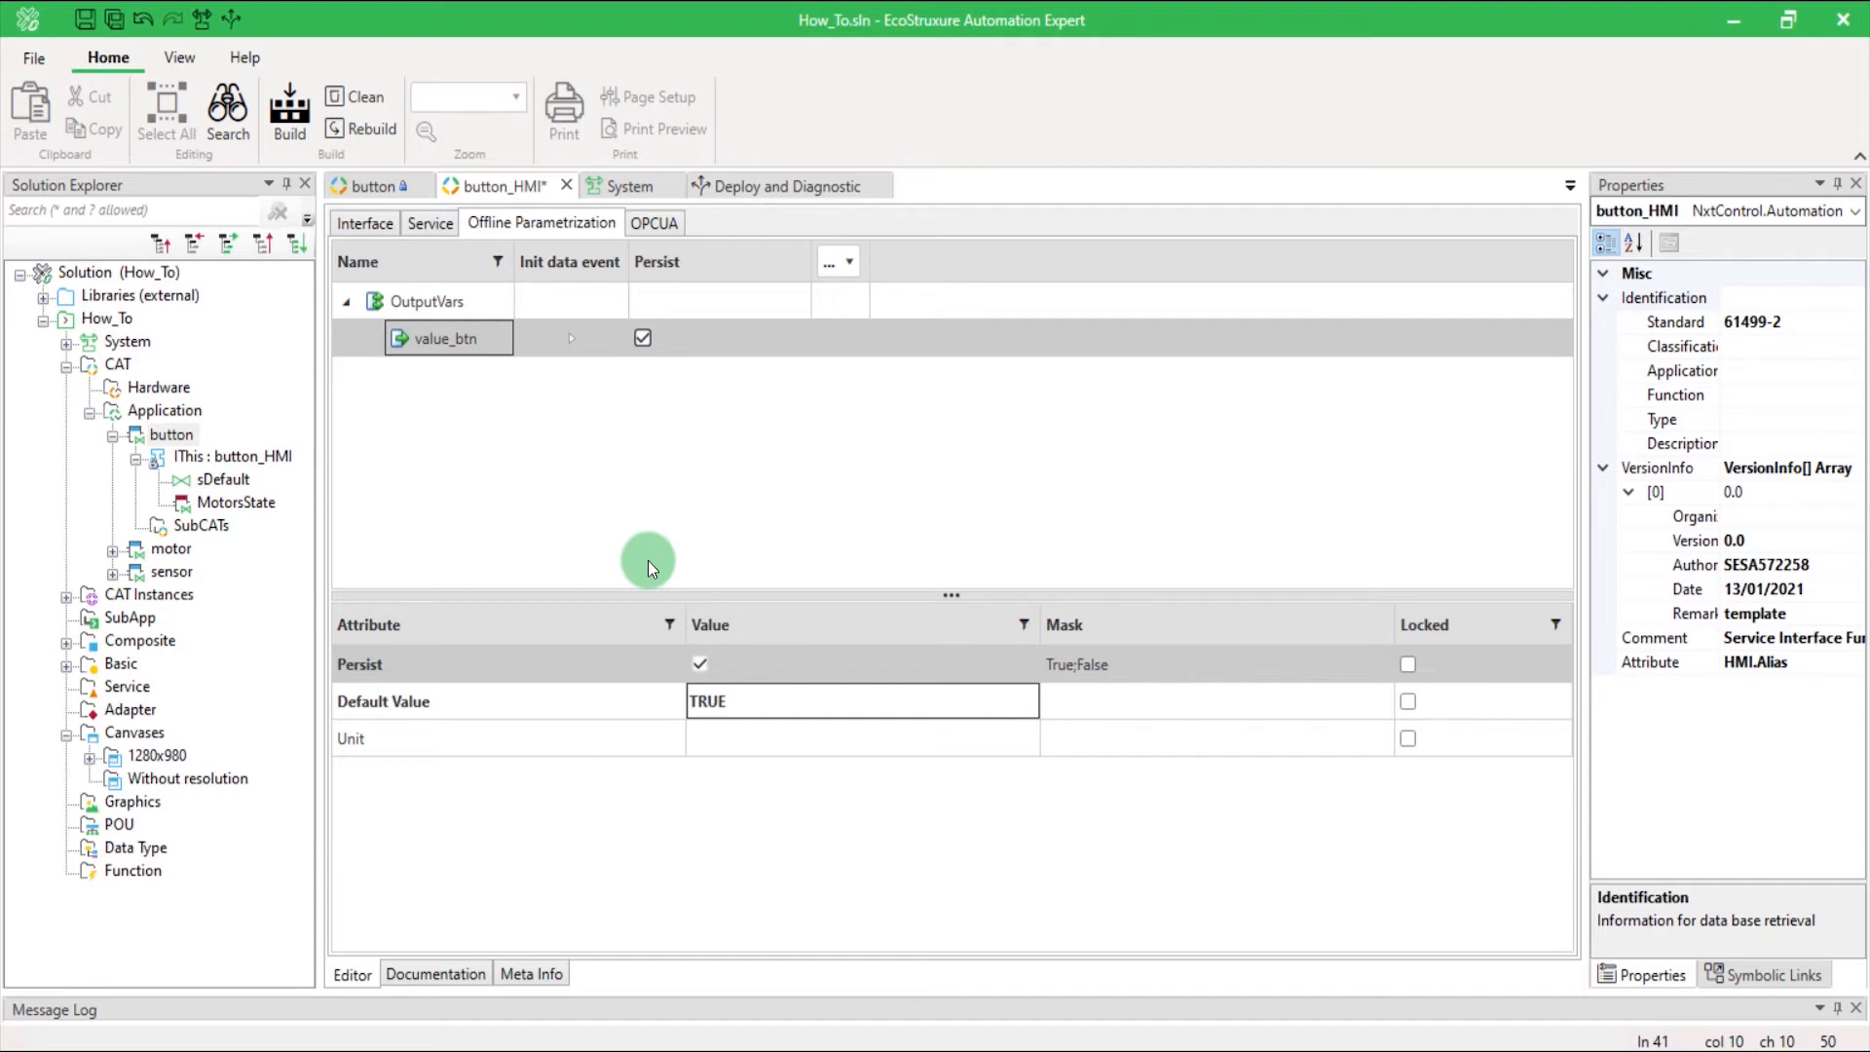
Uncheck event_fdb so value_btn's init data comes only from REQ_INITDATA.
left_click(571, 337)
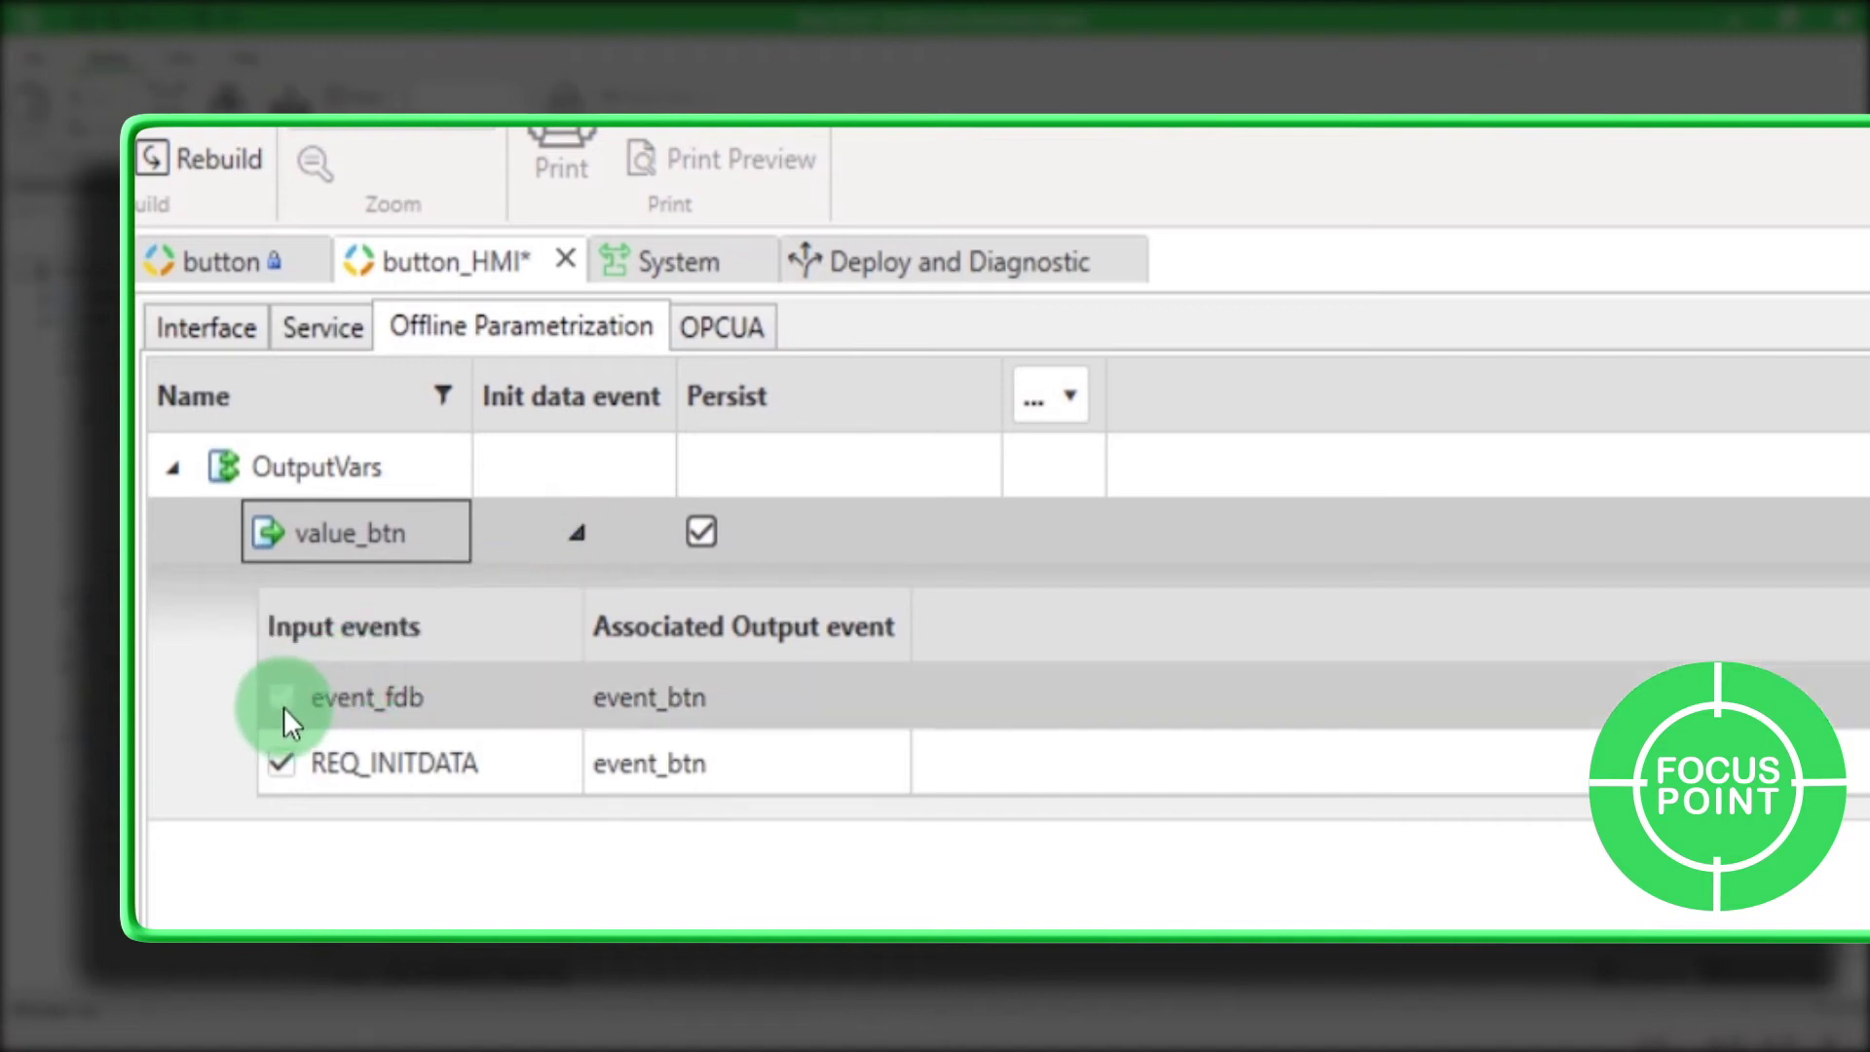
left_click(280, 698)
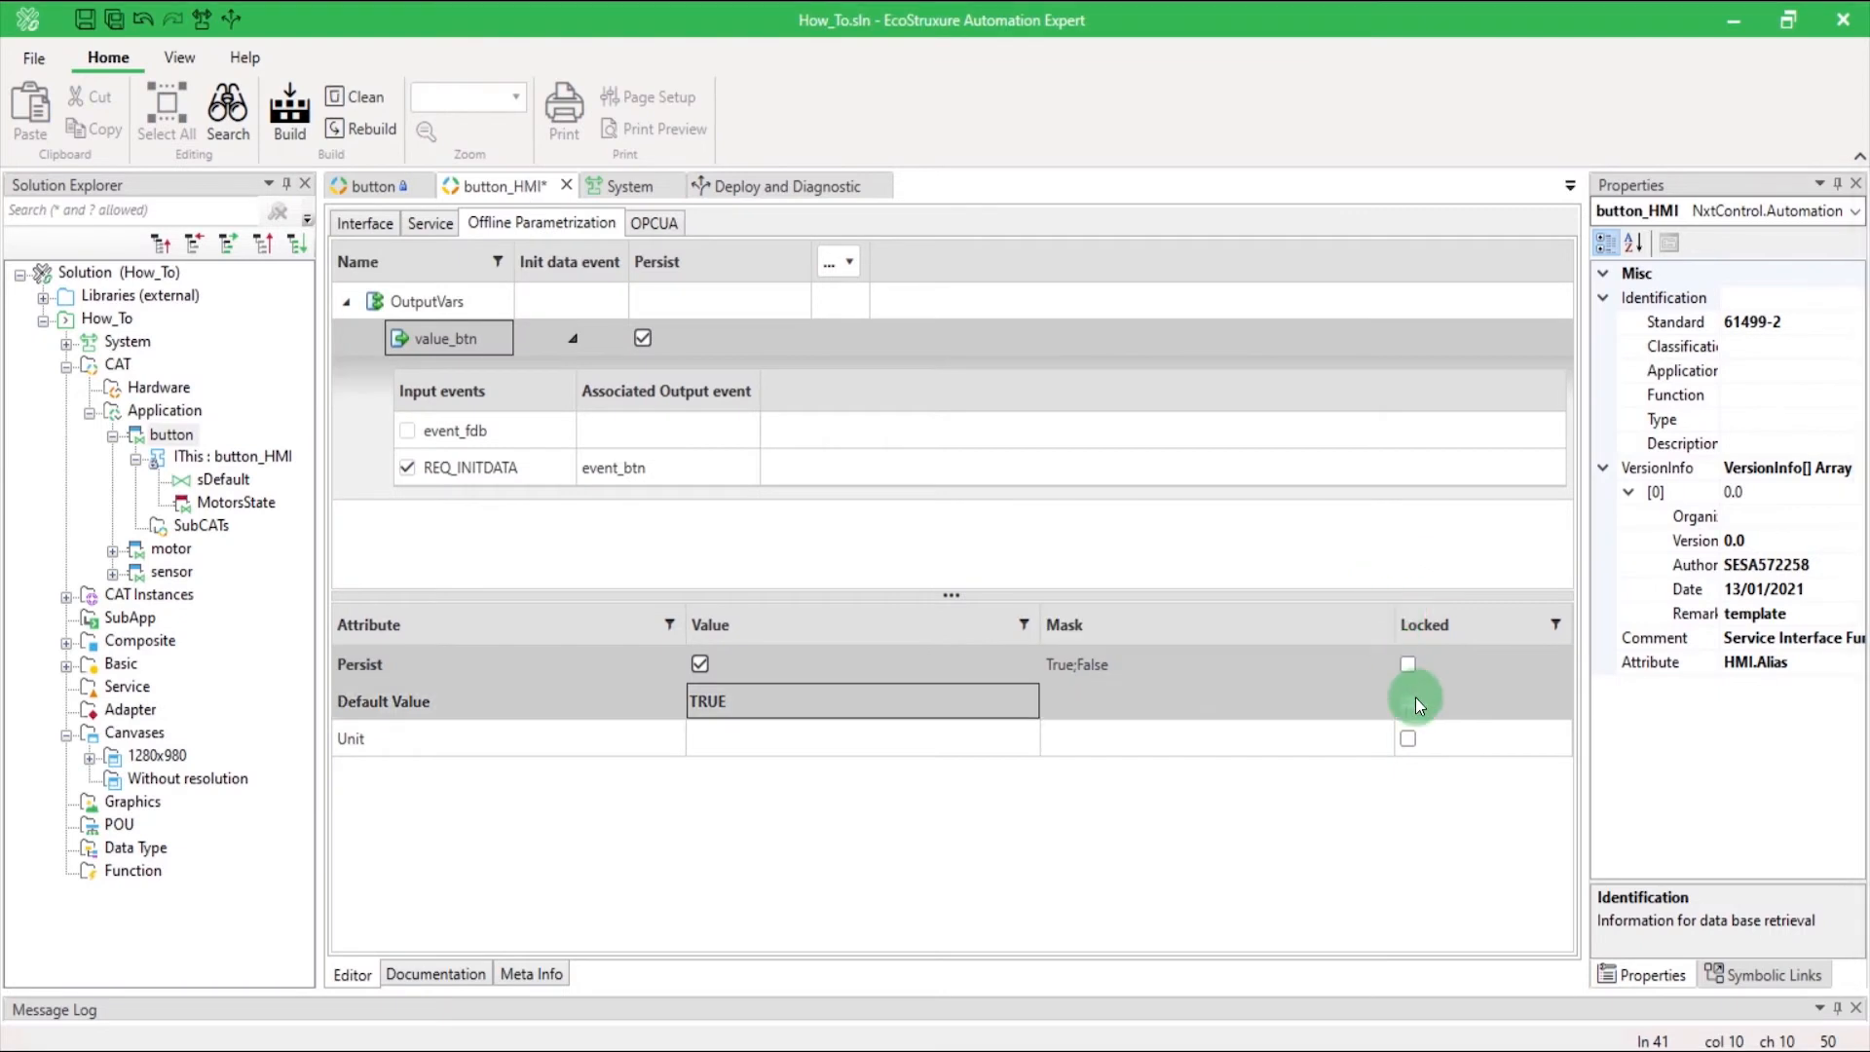
Lock value_btn's TRUE default and confirm the button CAT inherits persistent value_btn with default TRUE.
left_click(1408, 699)
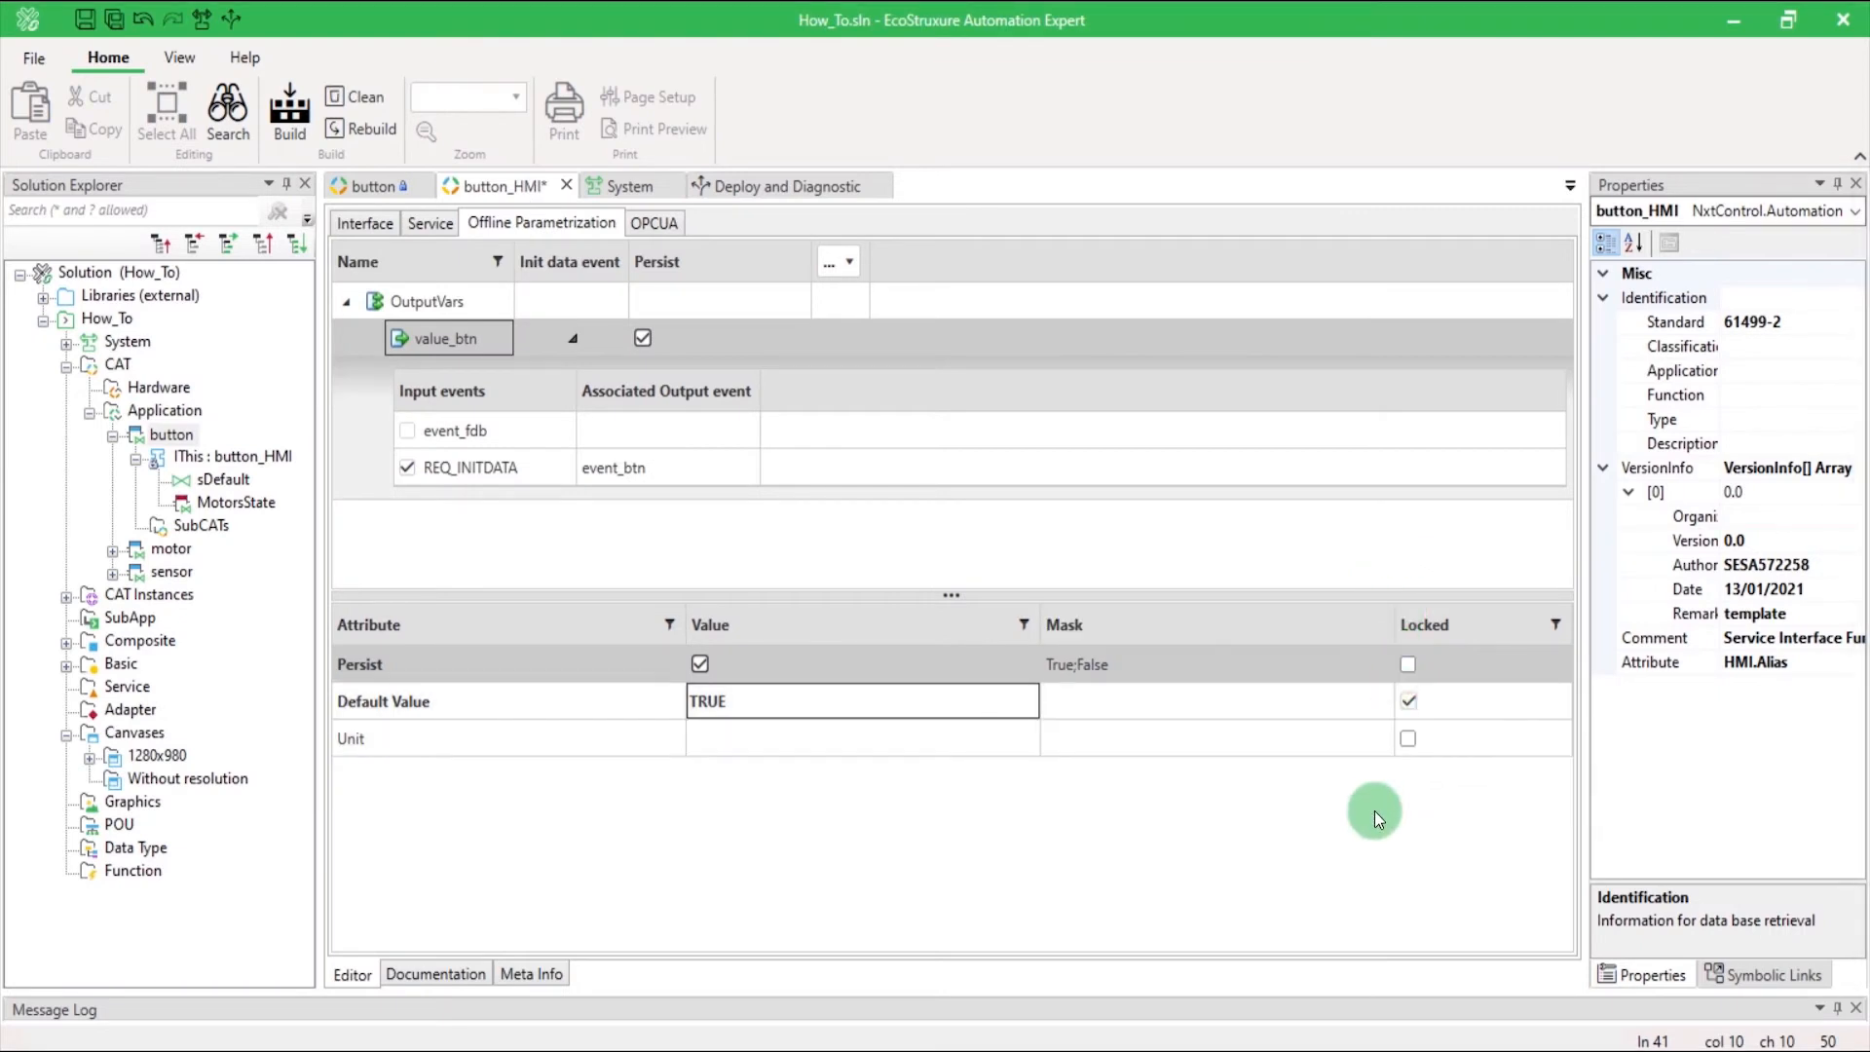
left_click(1407, 700)
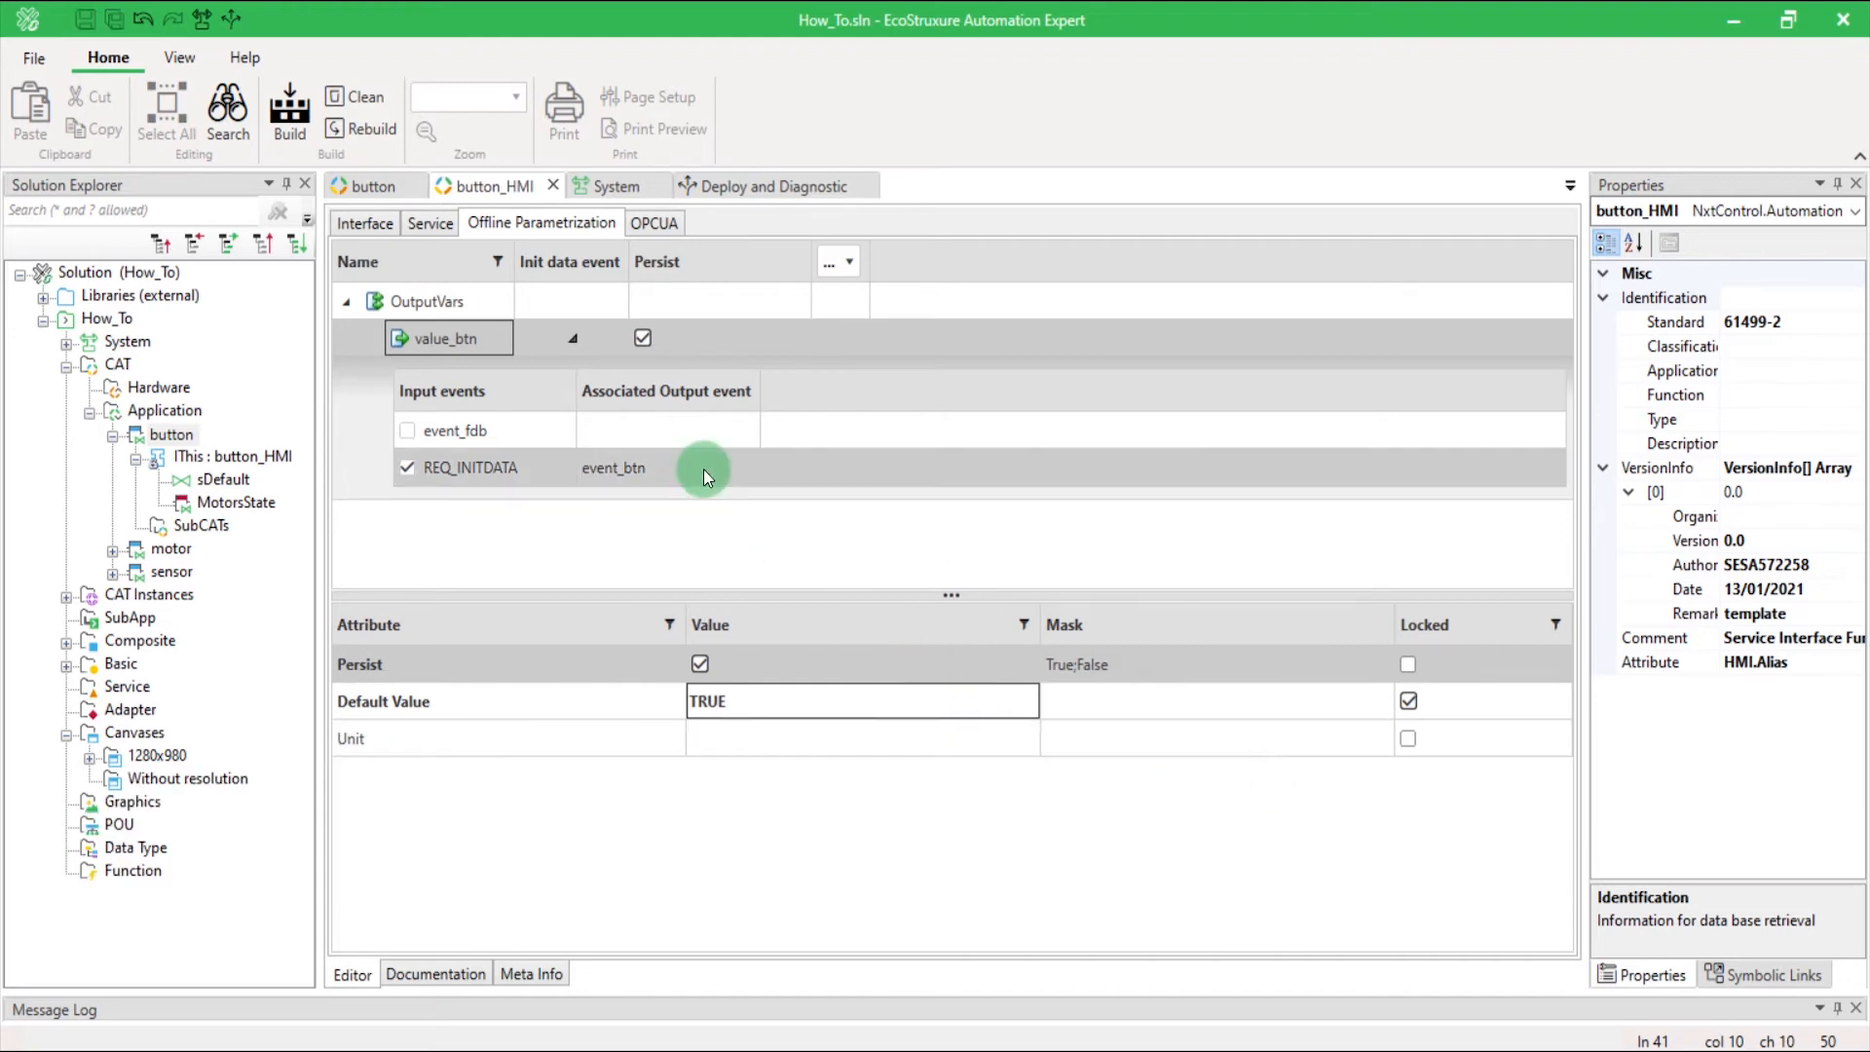
left_click(374, 187)
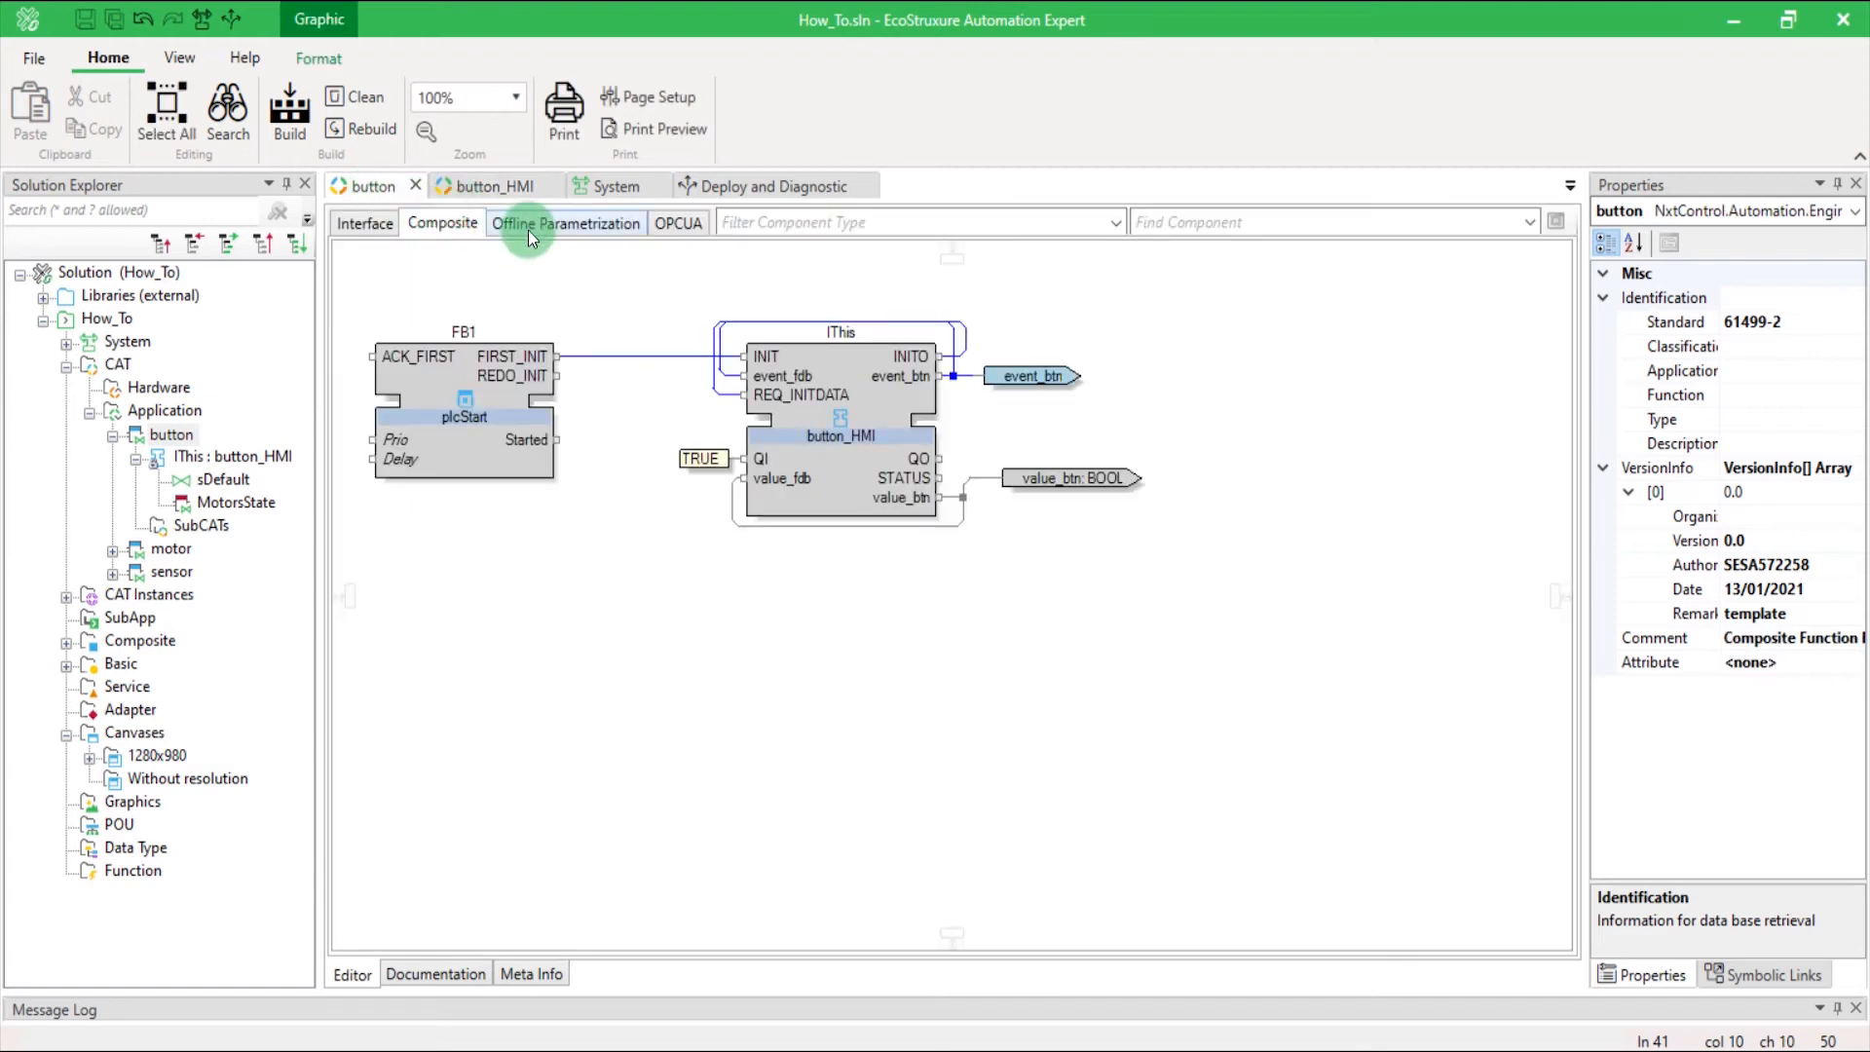
left_click(565, 222)
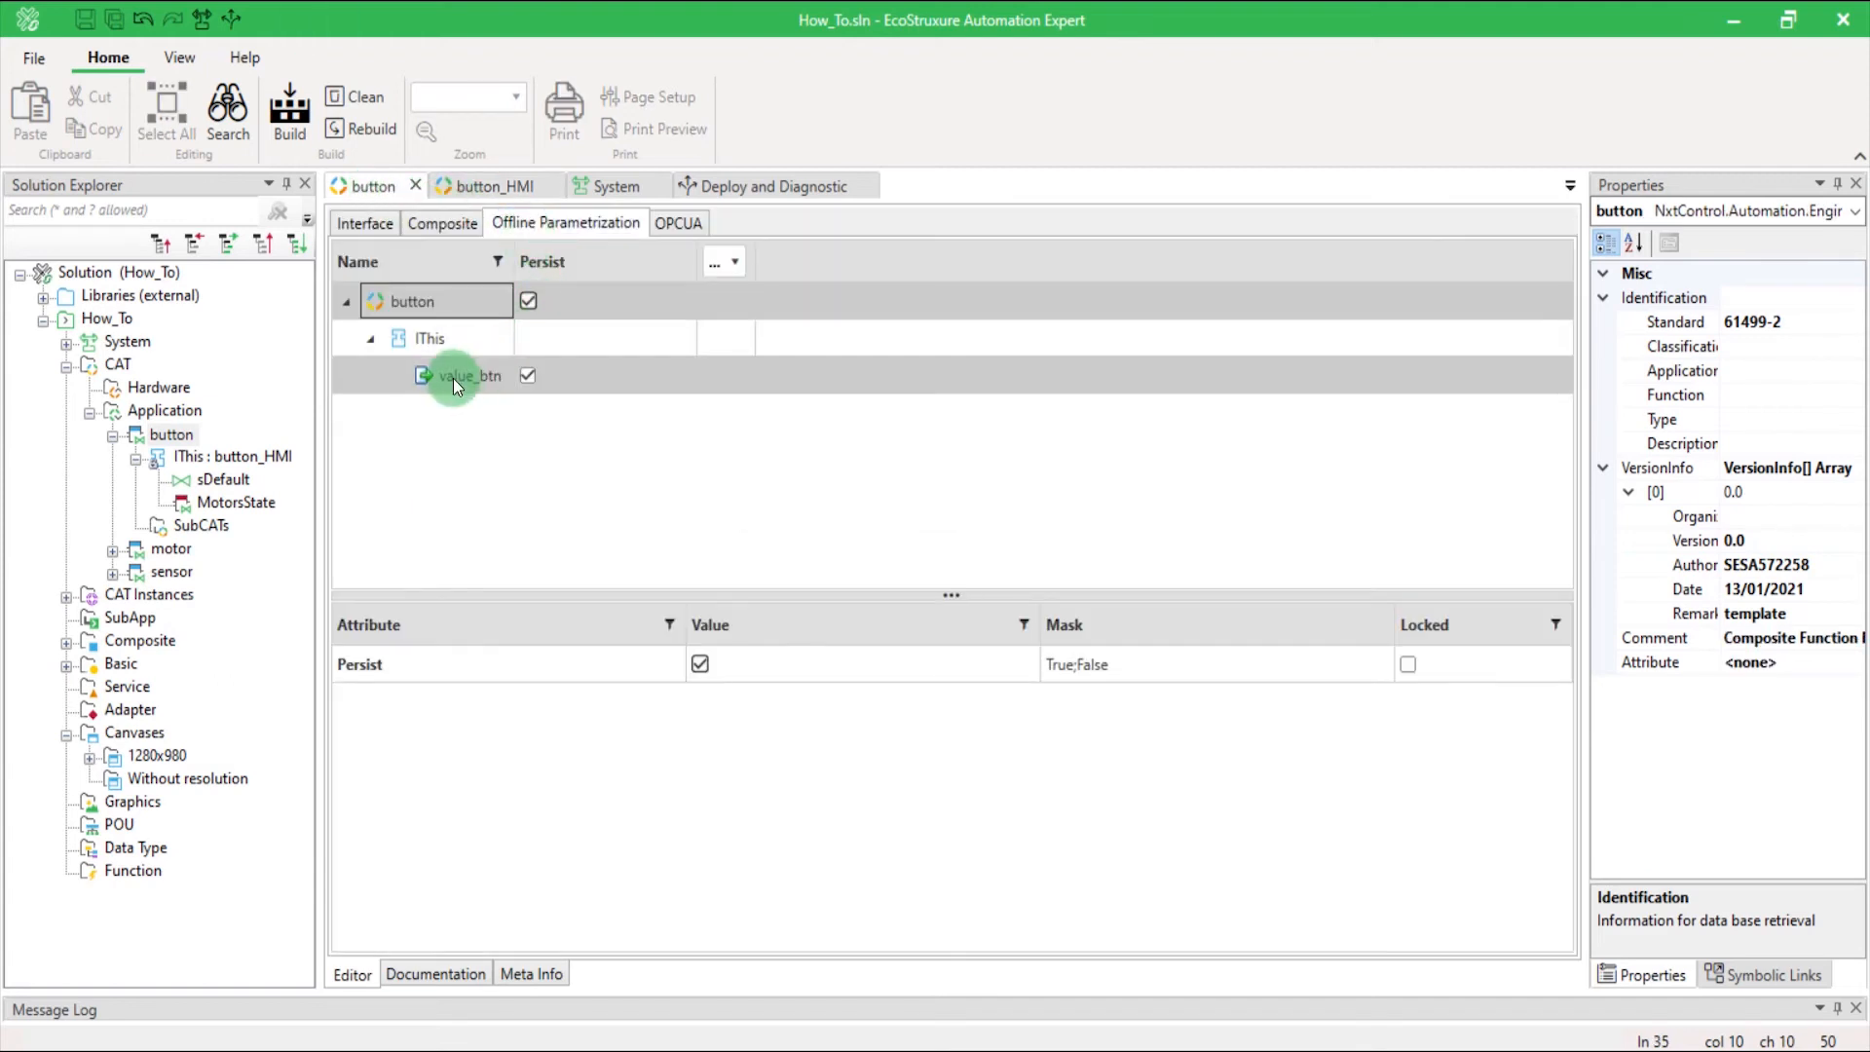
left_click(470, 374)
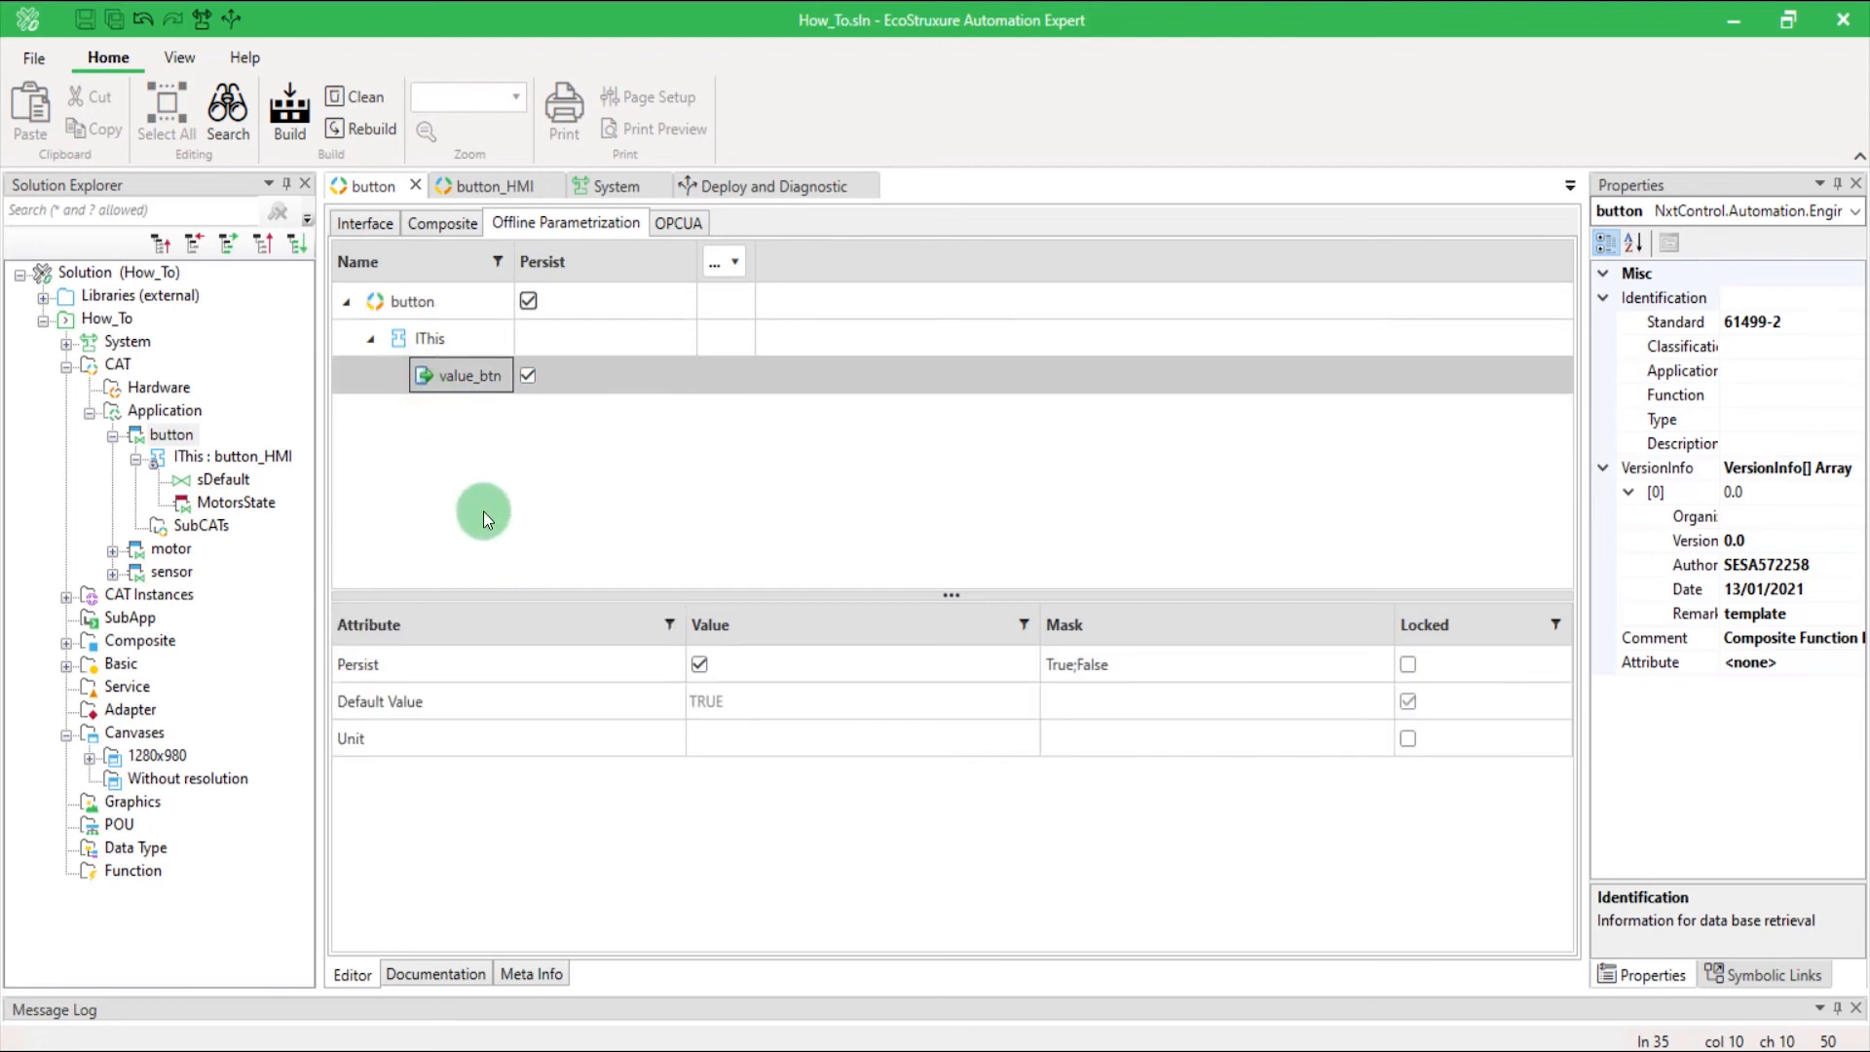
mouse_move(836, 769)
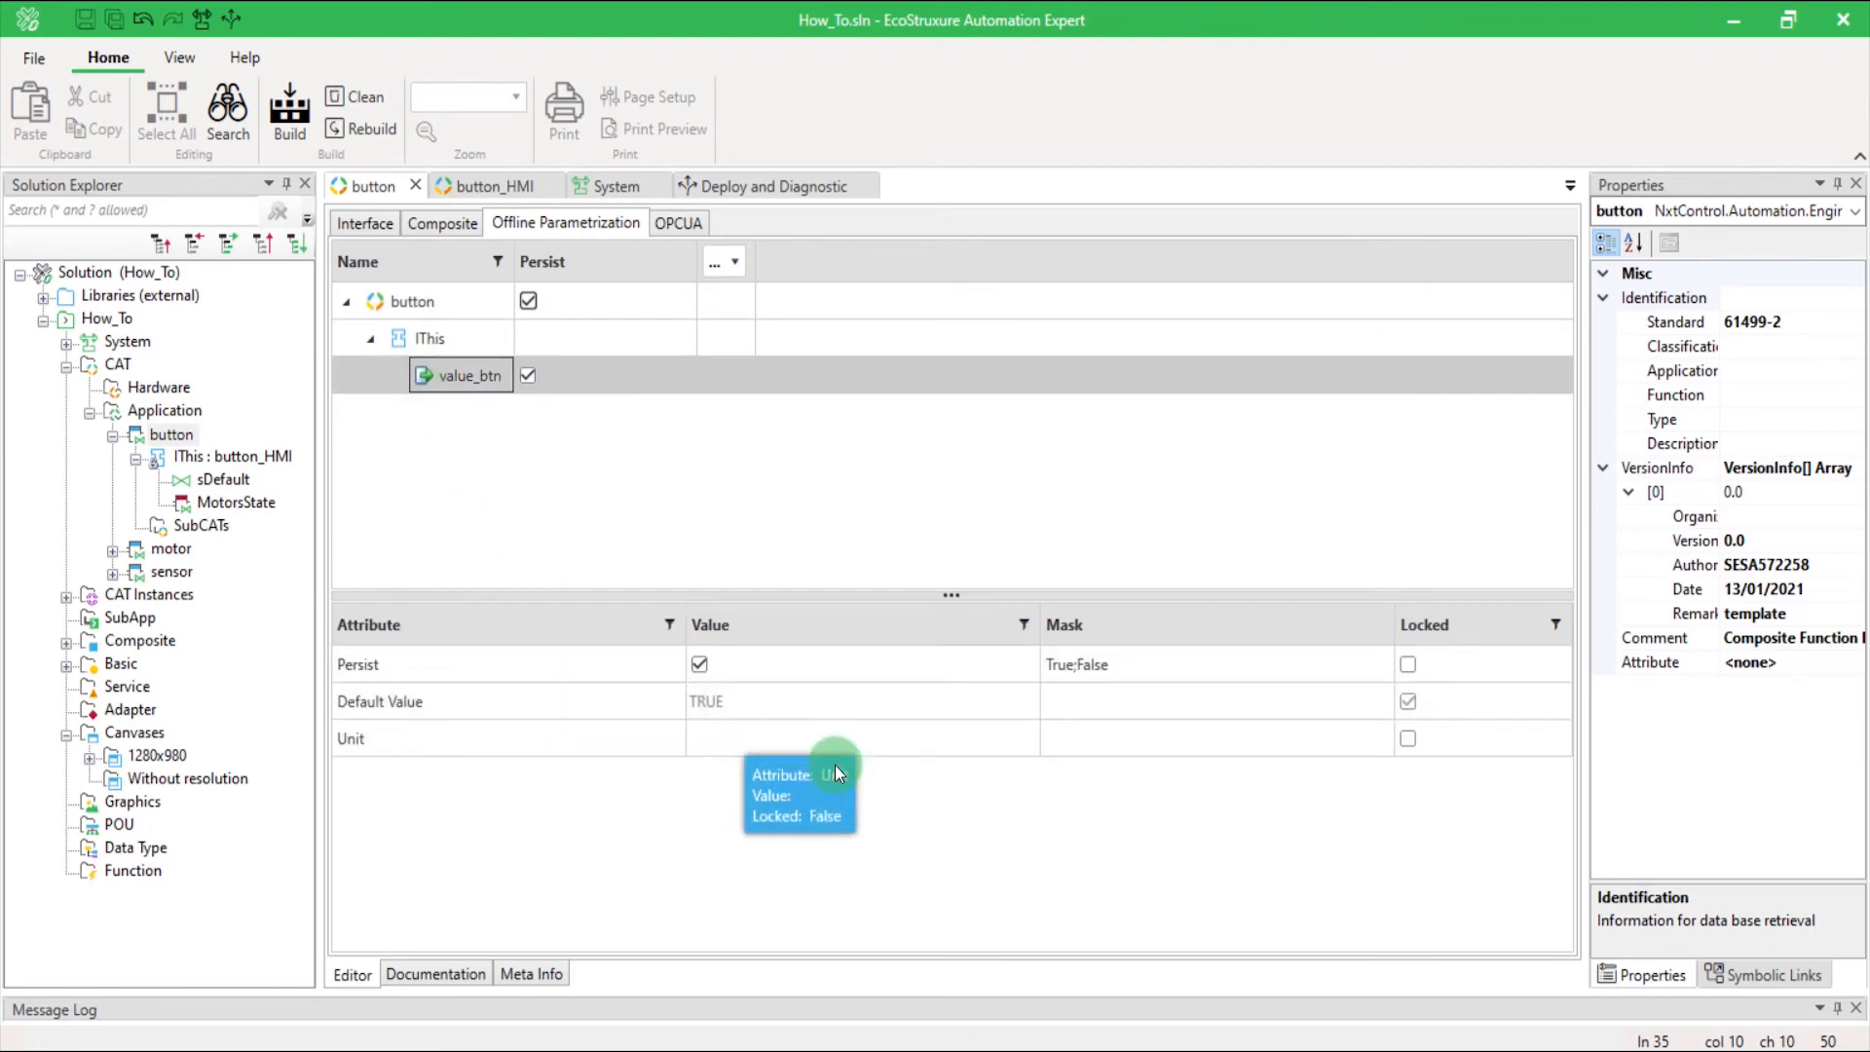
mouse_move(997, 830)
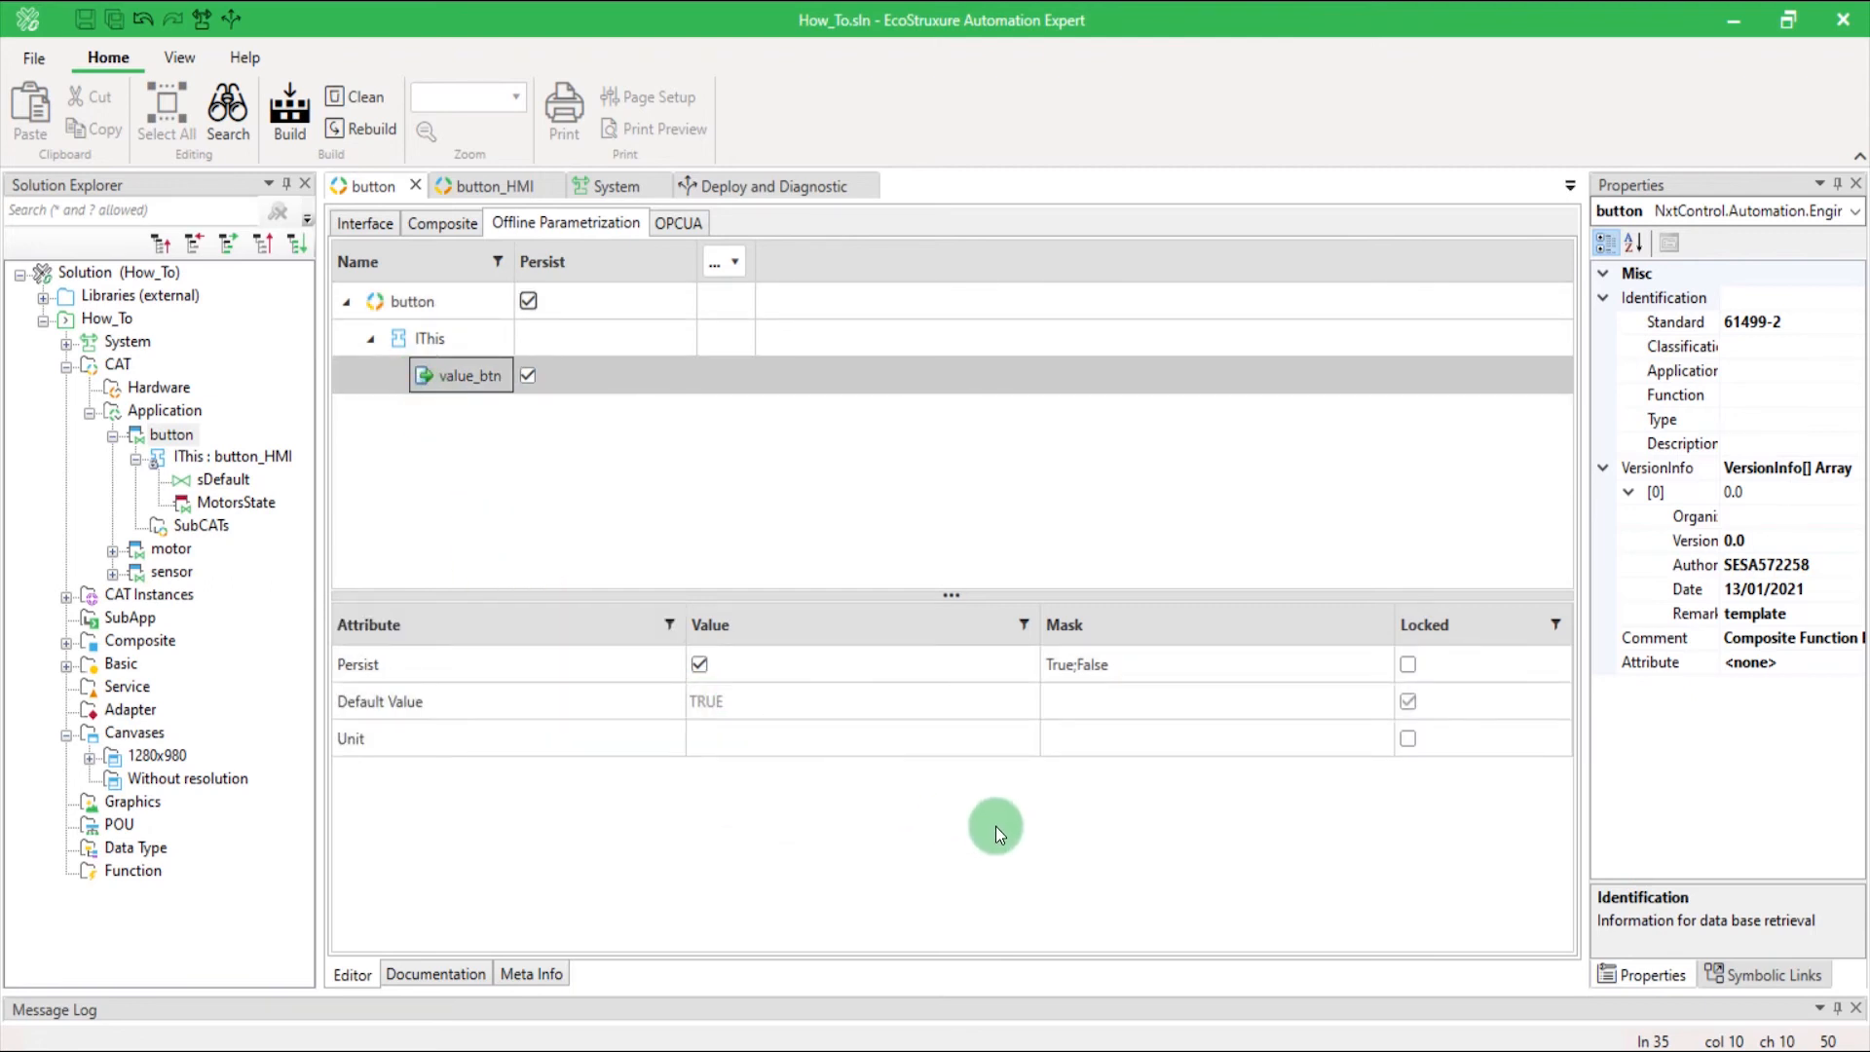
left_click(772, 187)
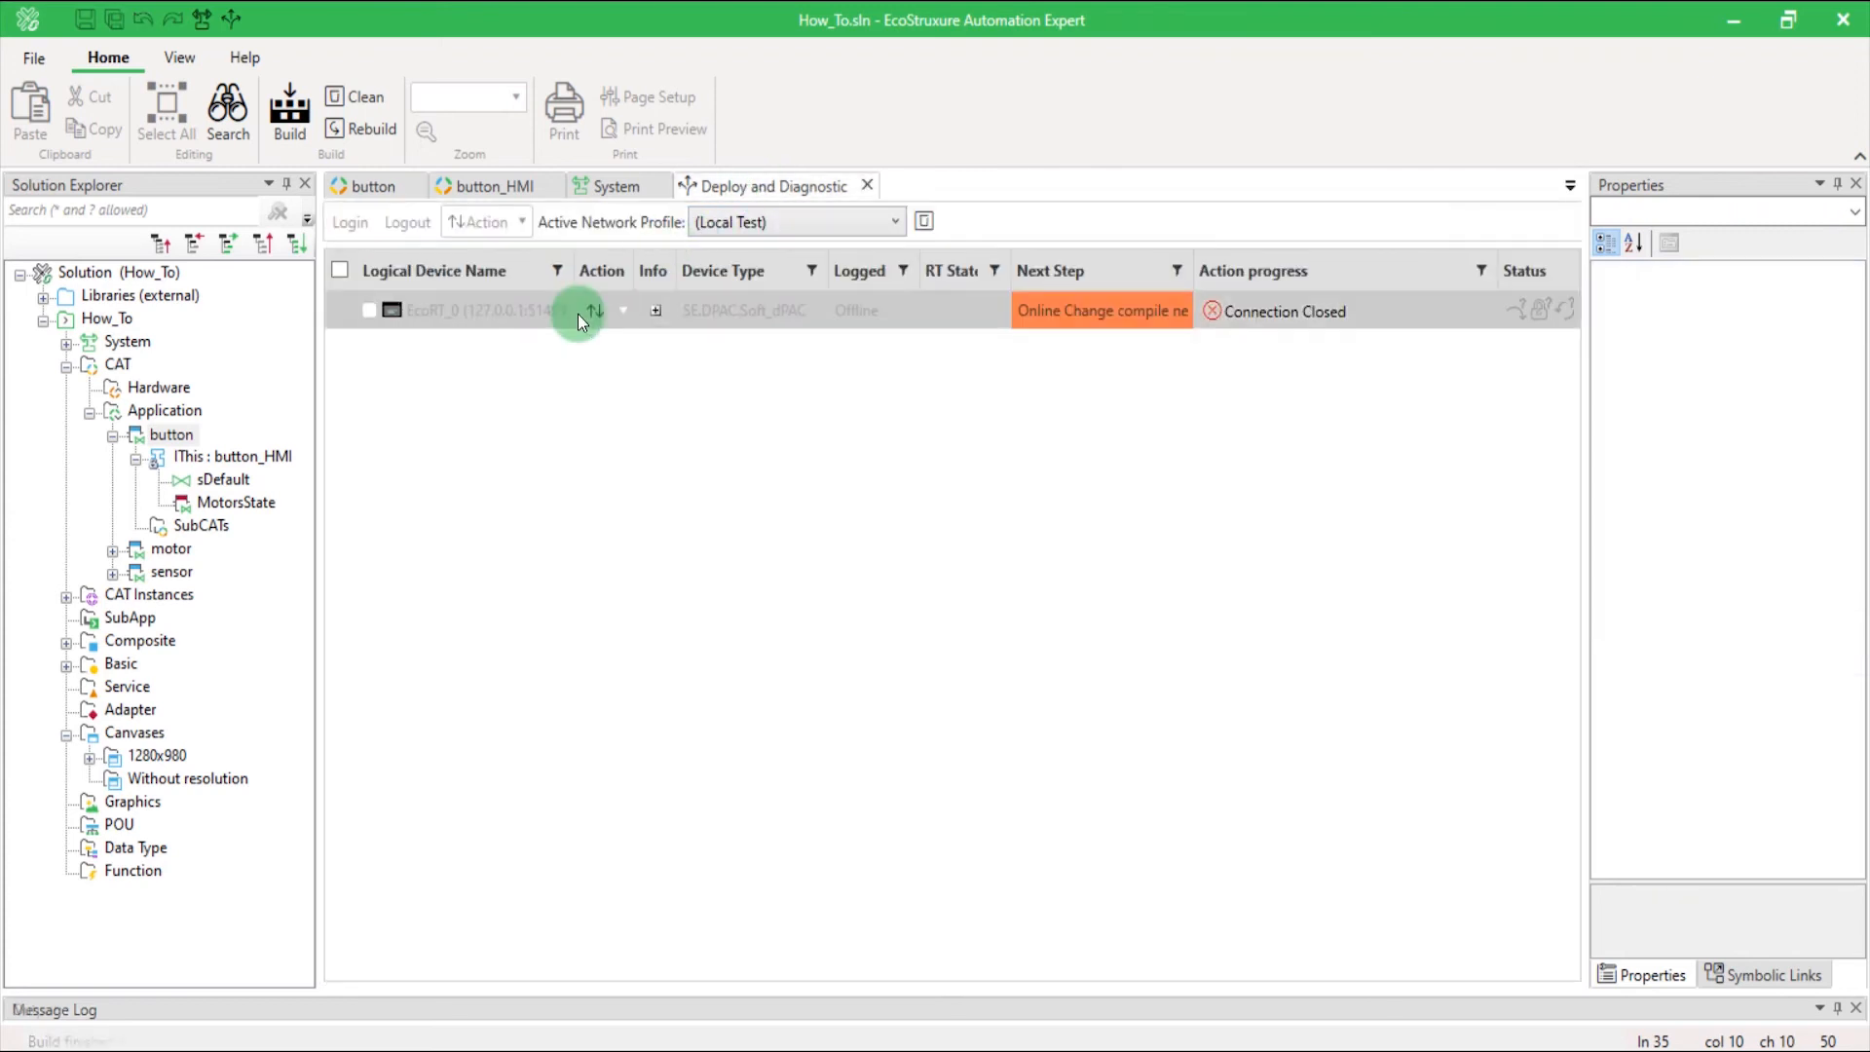
Deploy the application to the EcoRT_0 device so it is online and running.
right_click(137, 756)
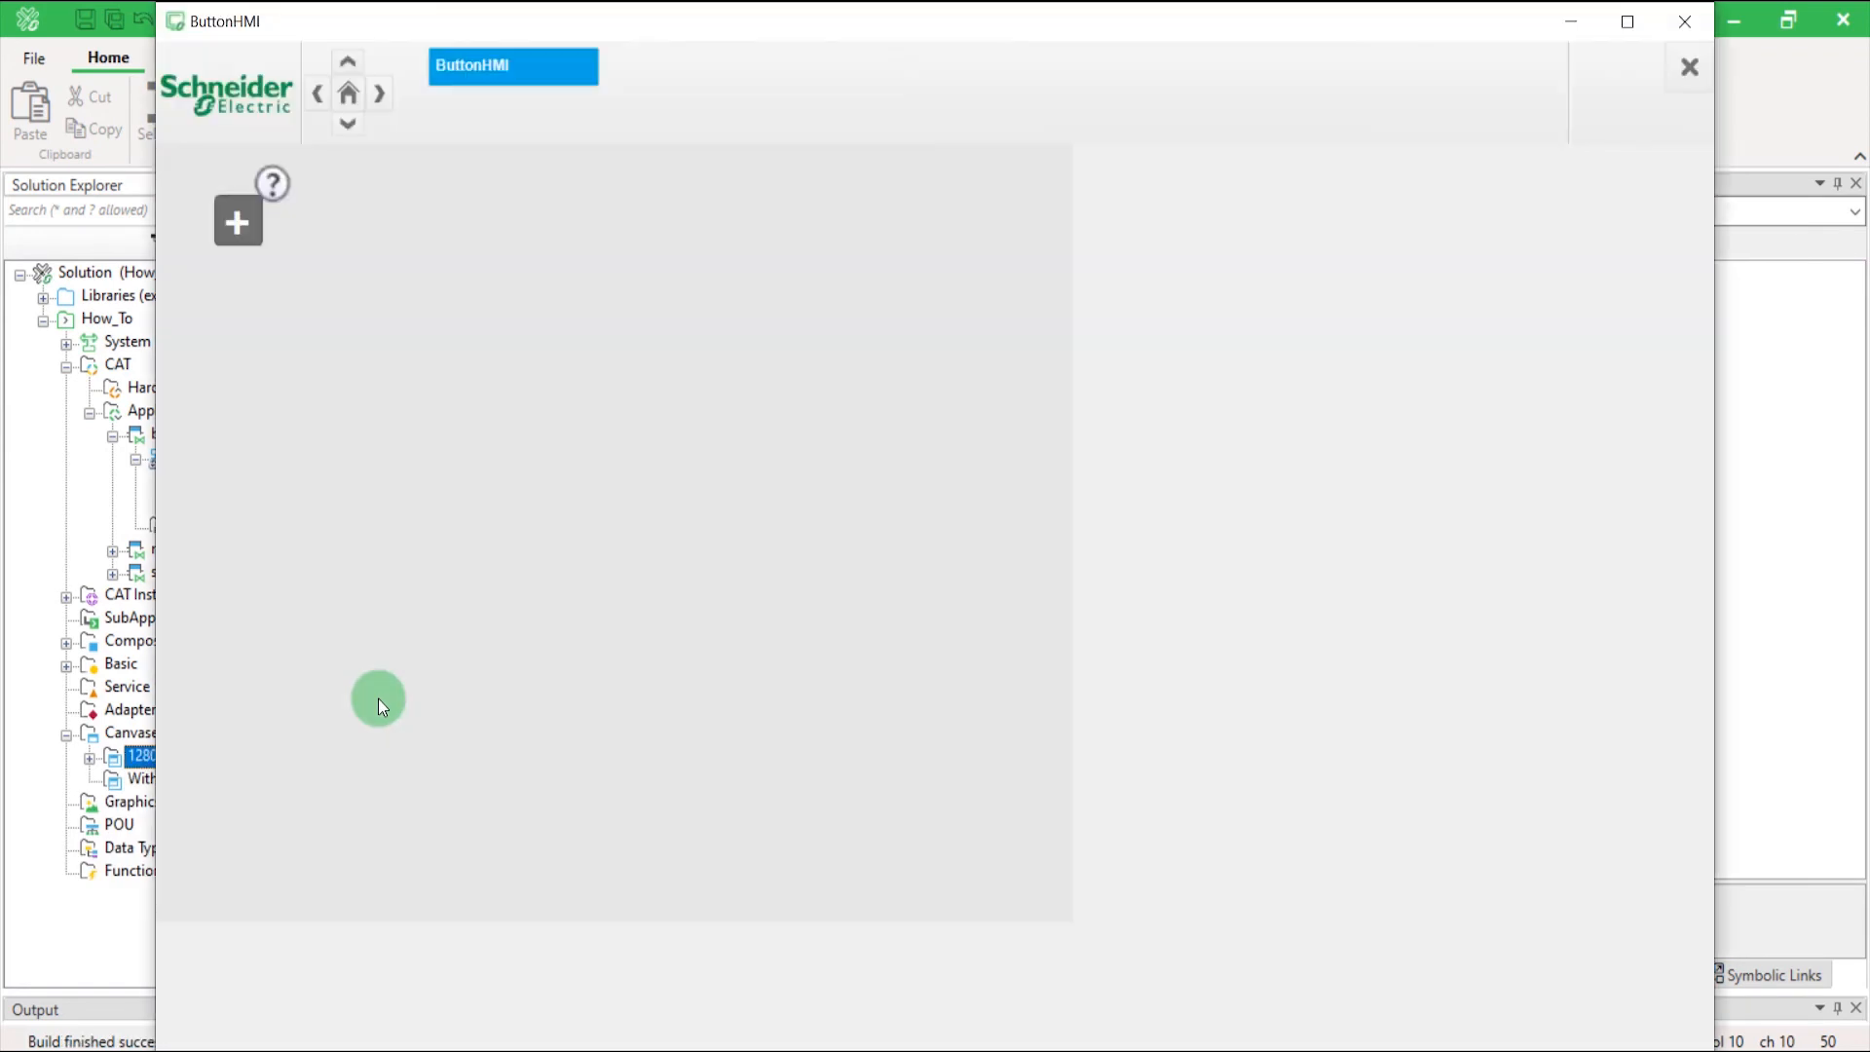
mouse_move(238, 222)
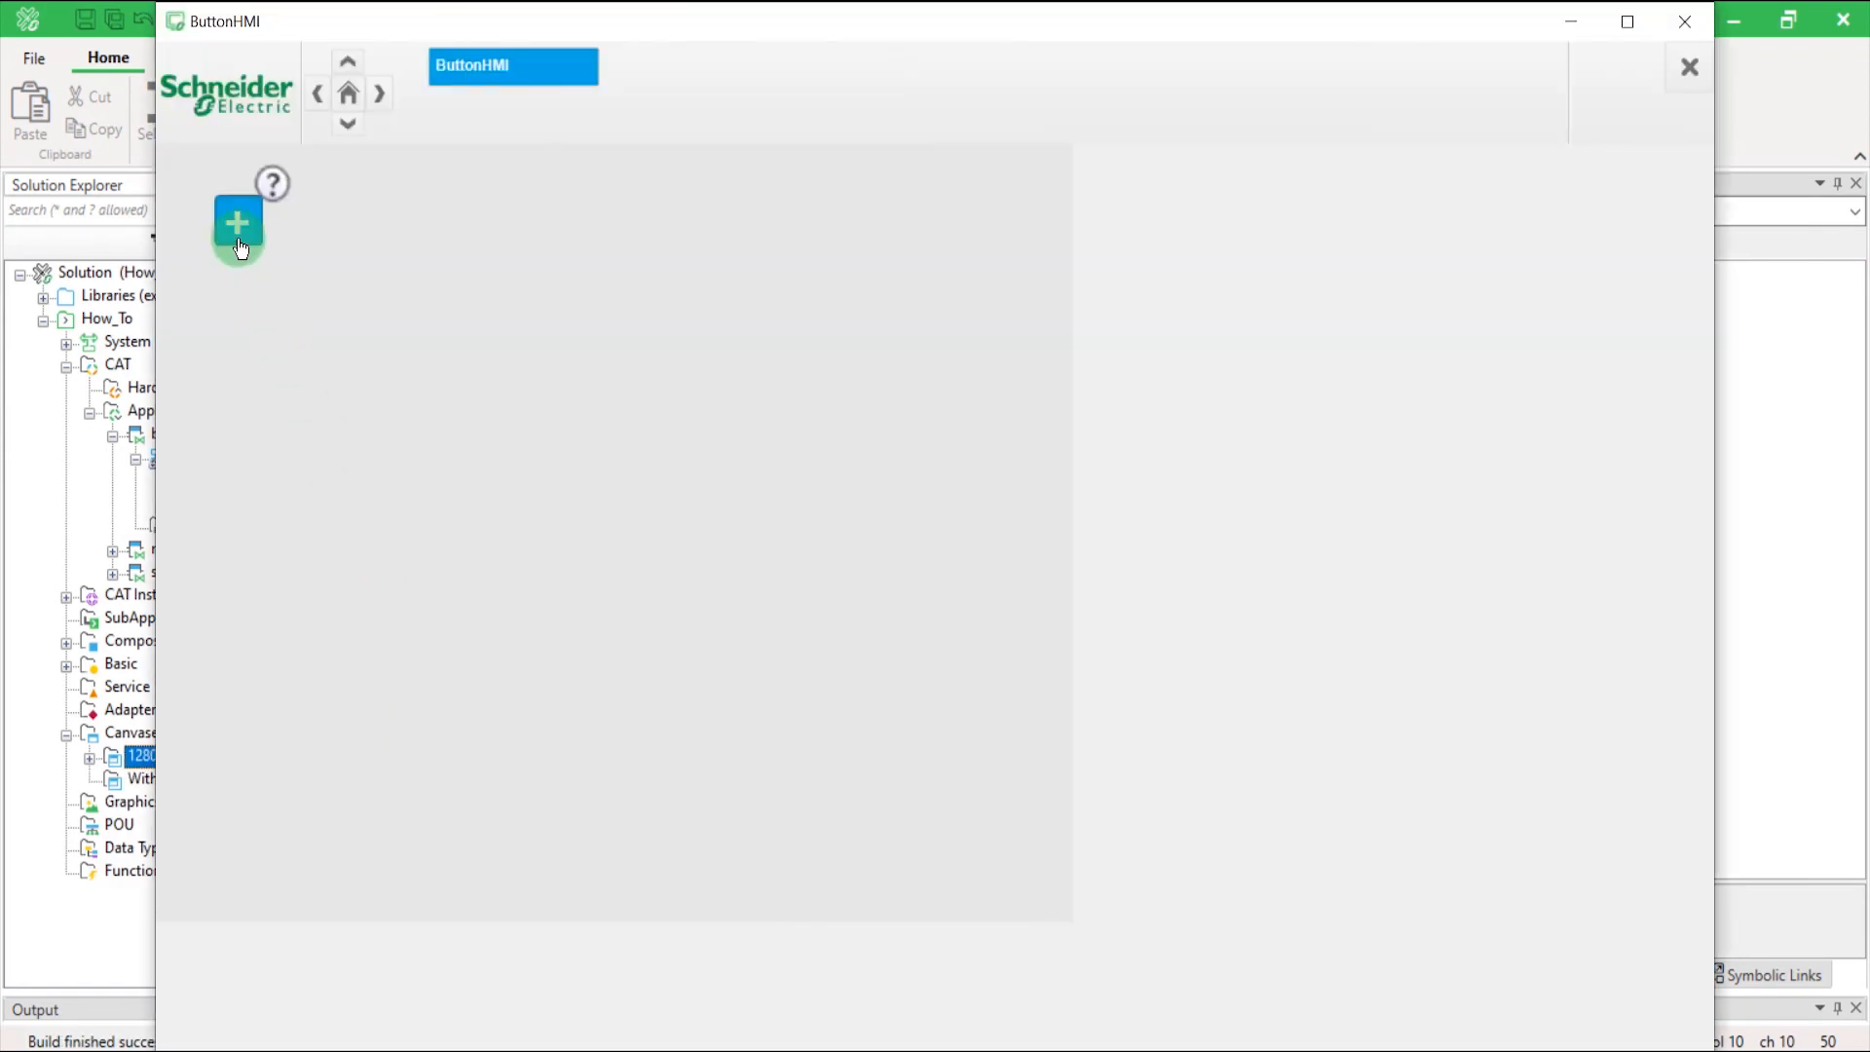
mouse_move(209, 388)
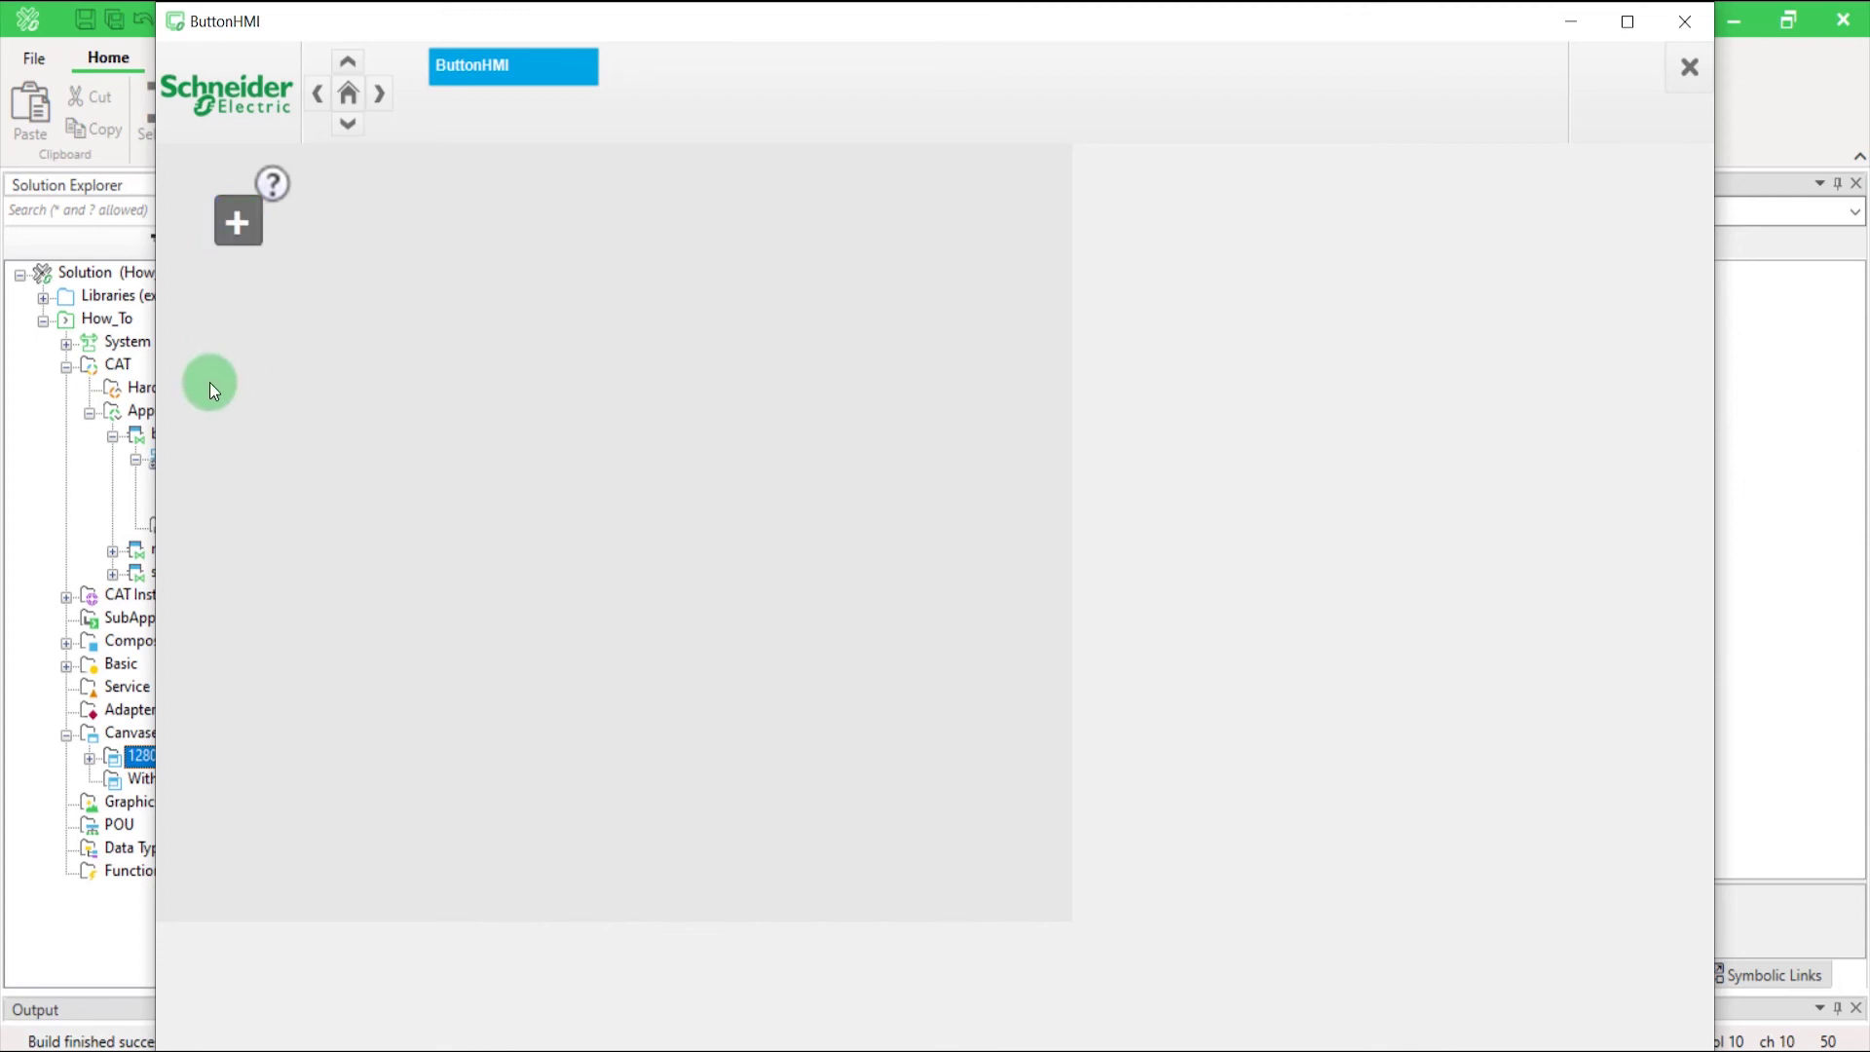
mouse_move(1684, 22)
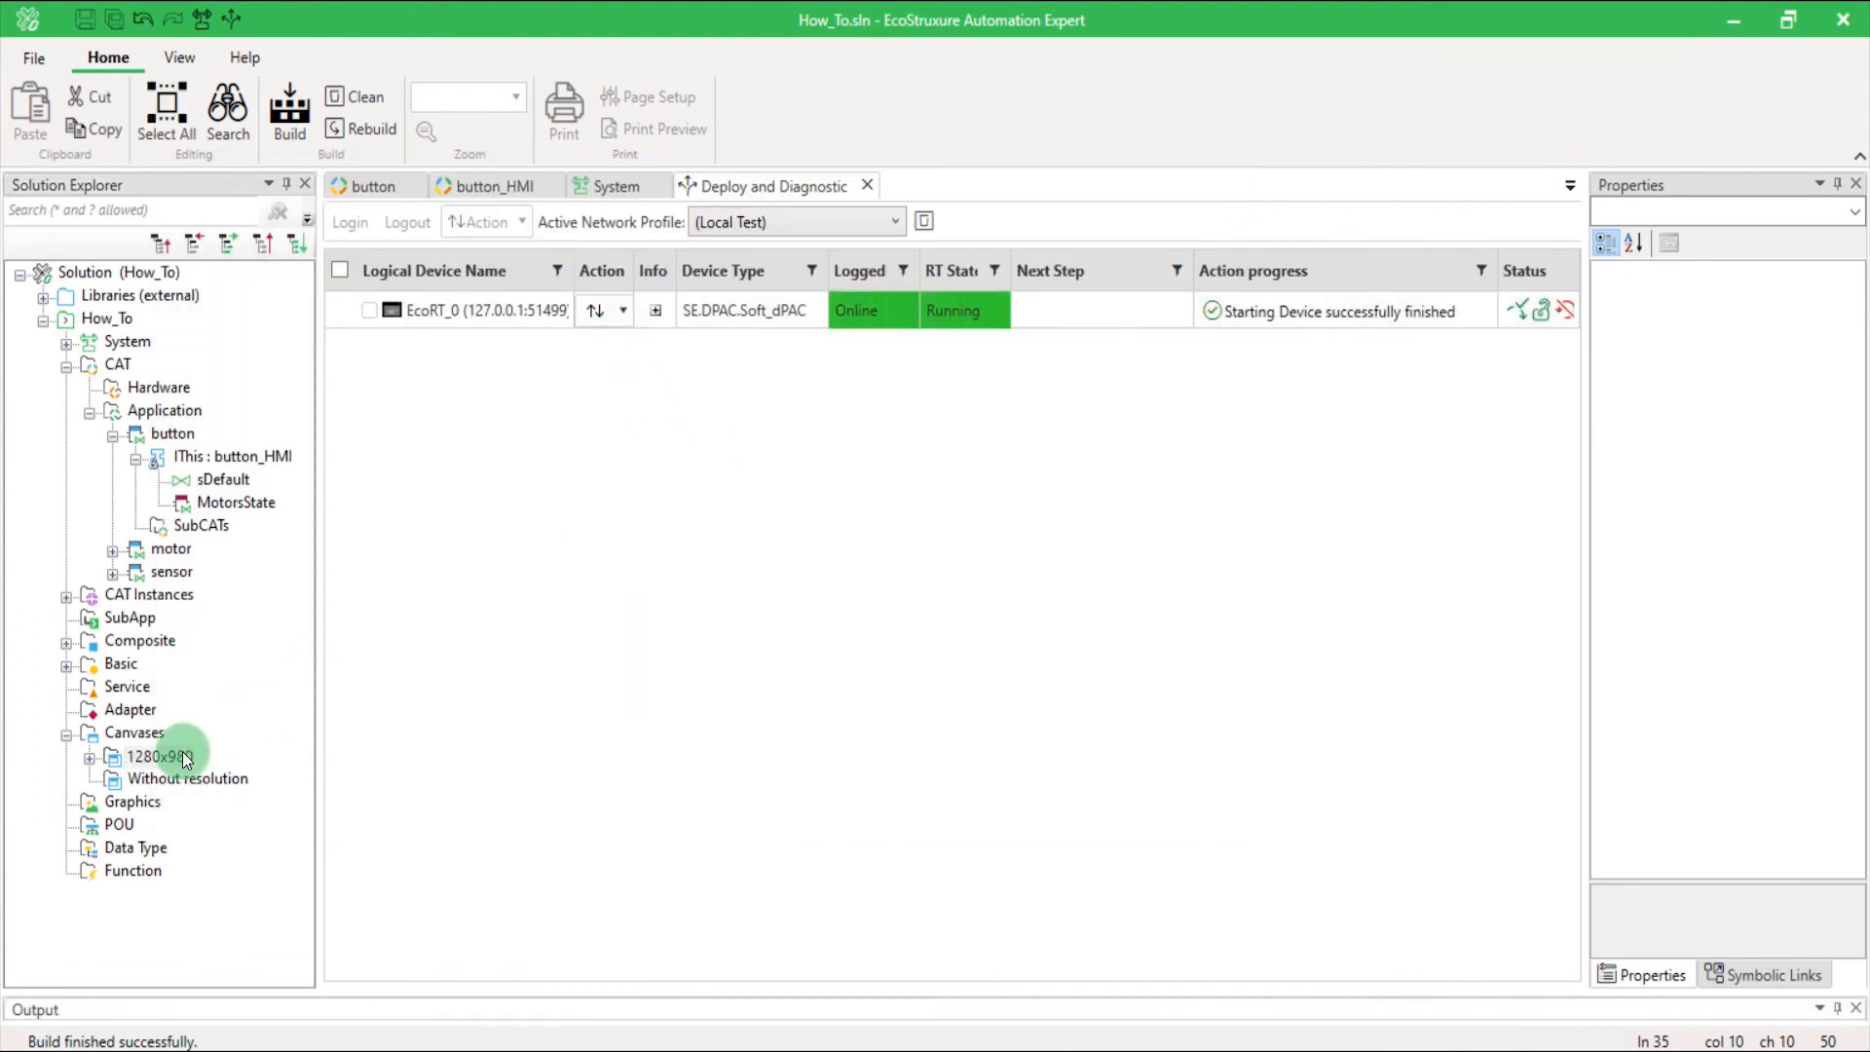
Launch the runtime HMI of the 1280x980 canvas to test the button.
left_click(288, 113)
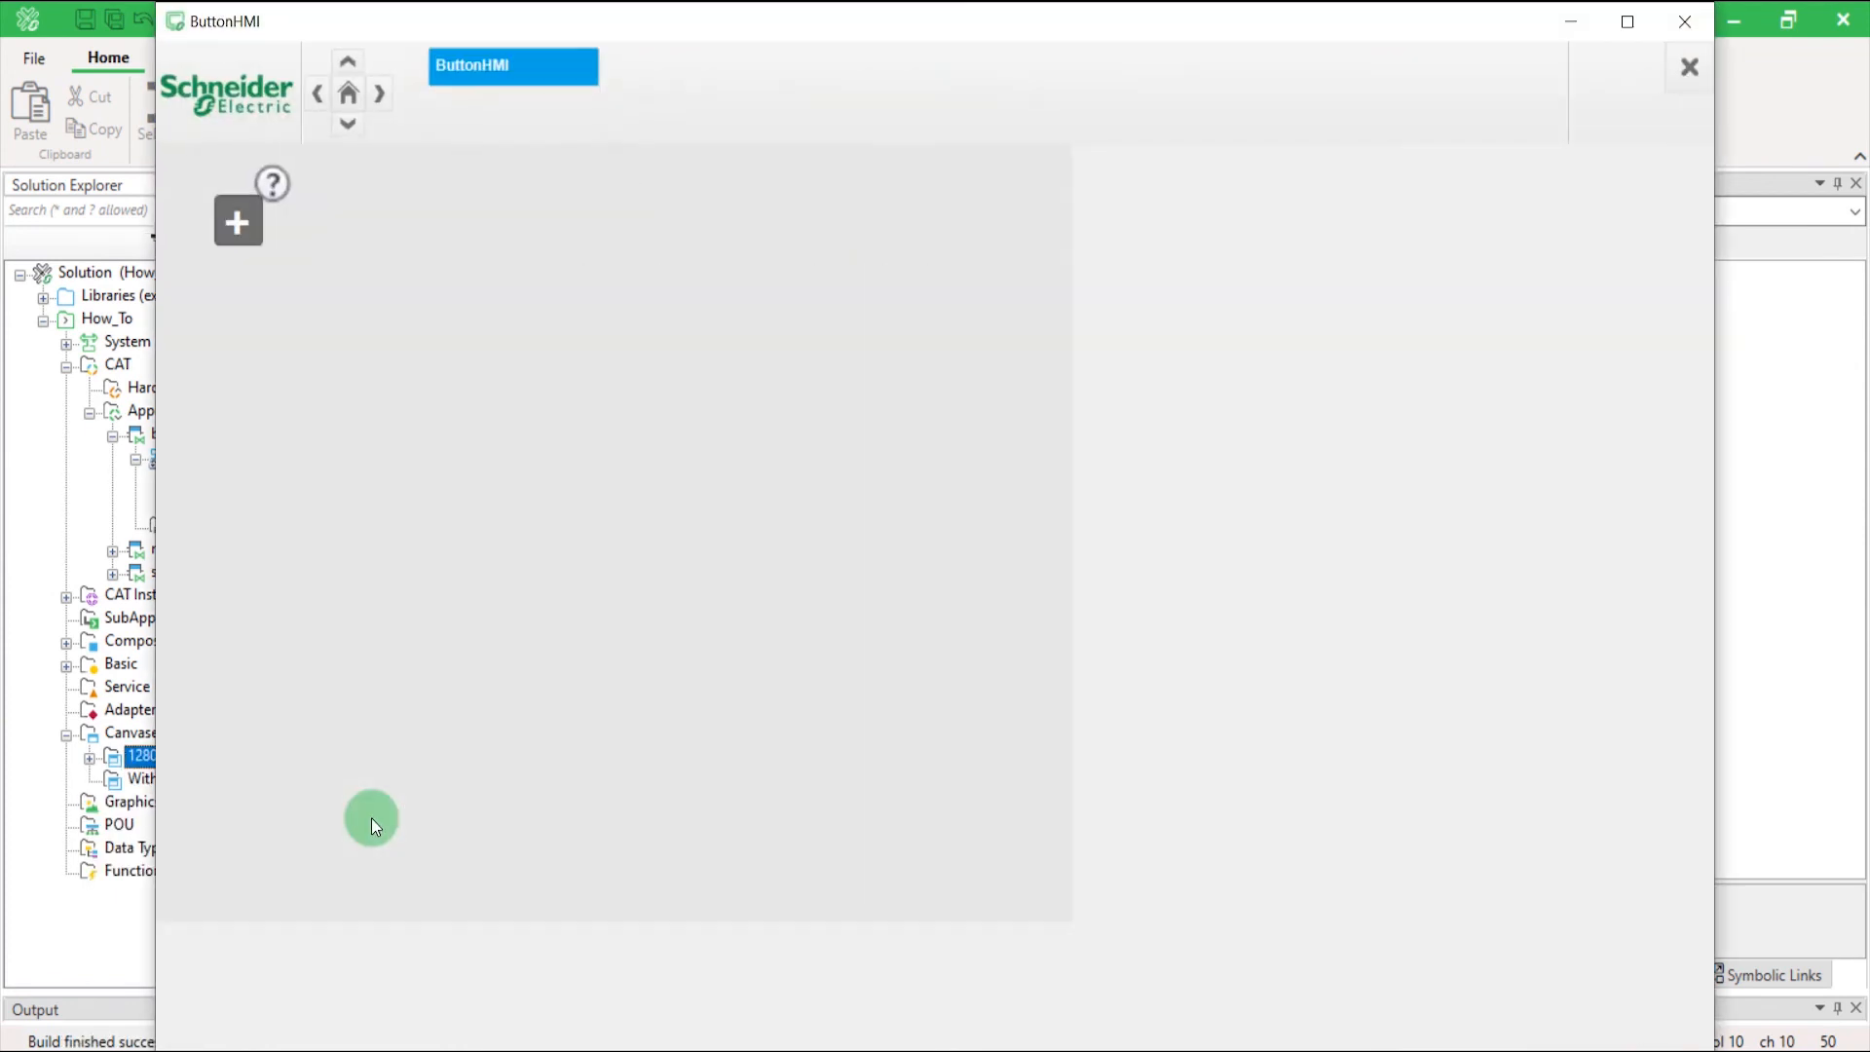
mouse_move(228, 361)
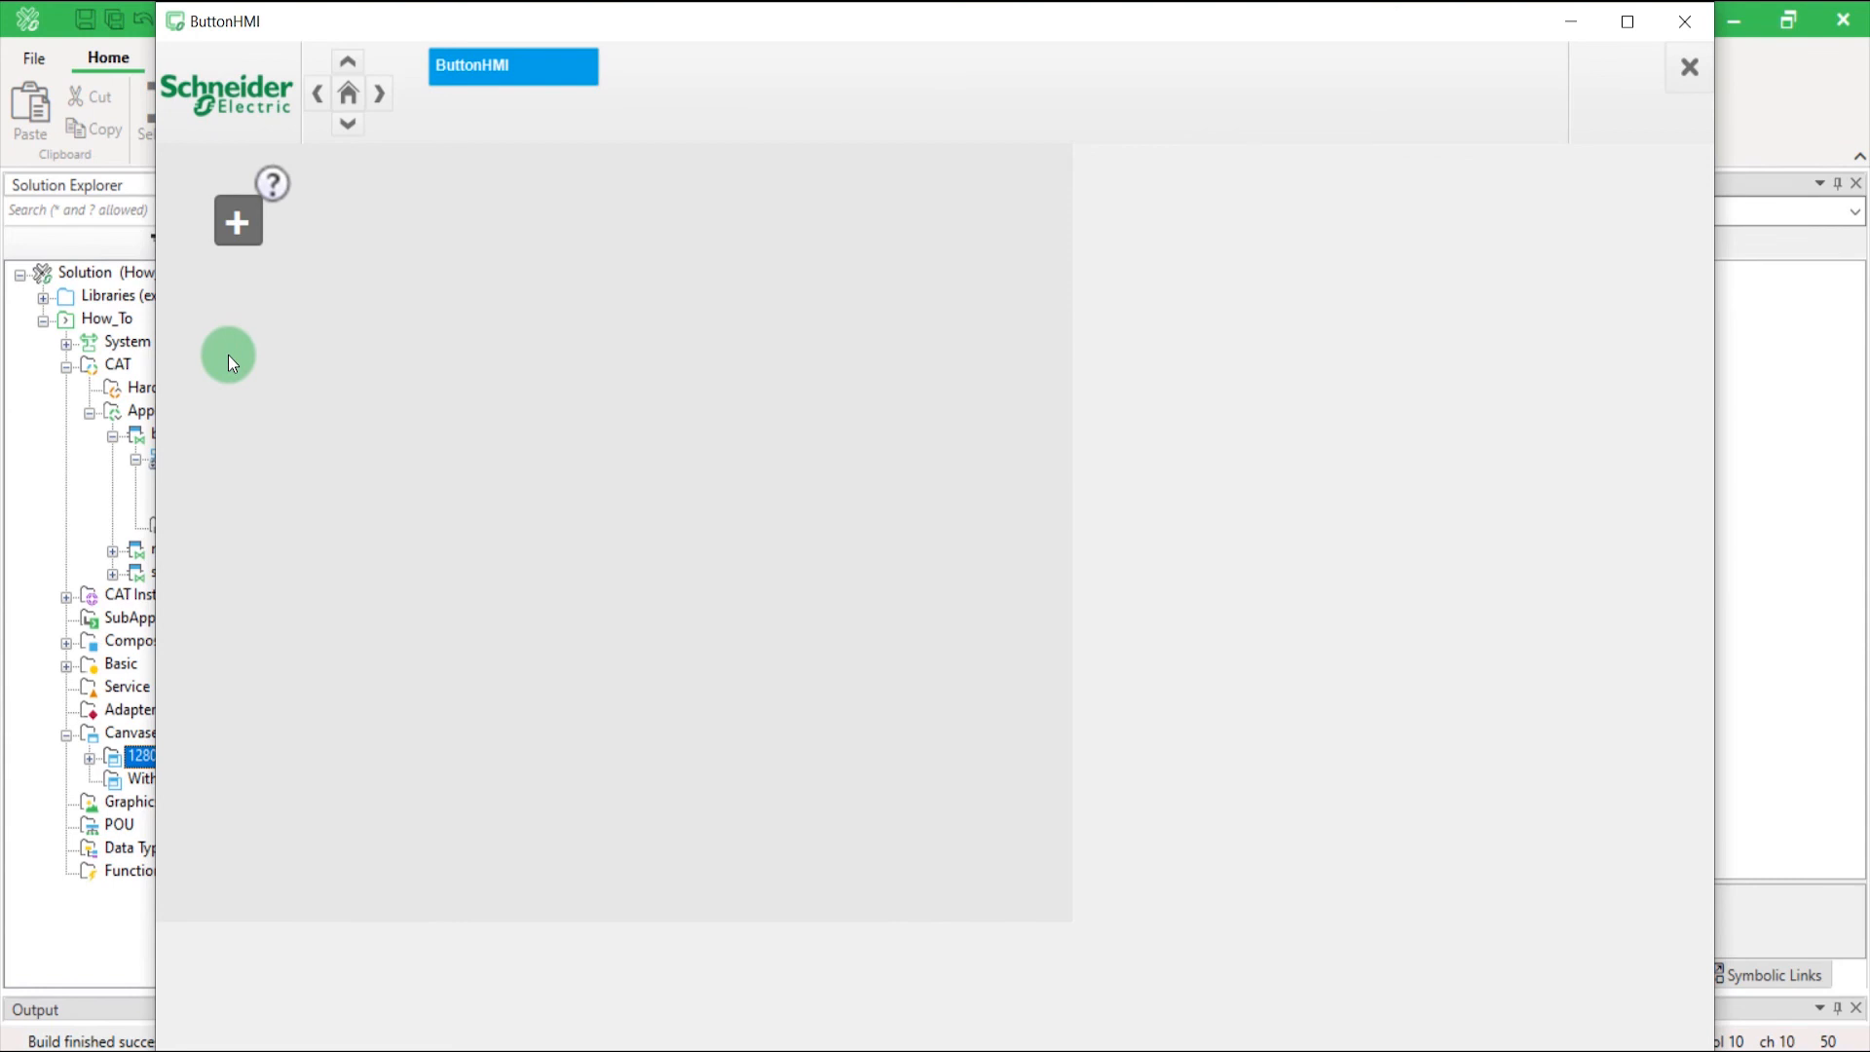
mouse_move(644, 697)
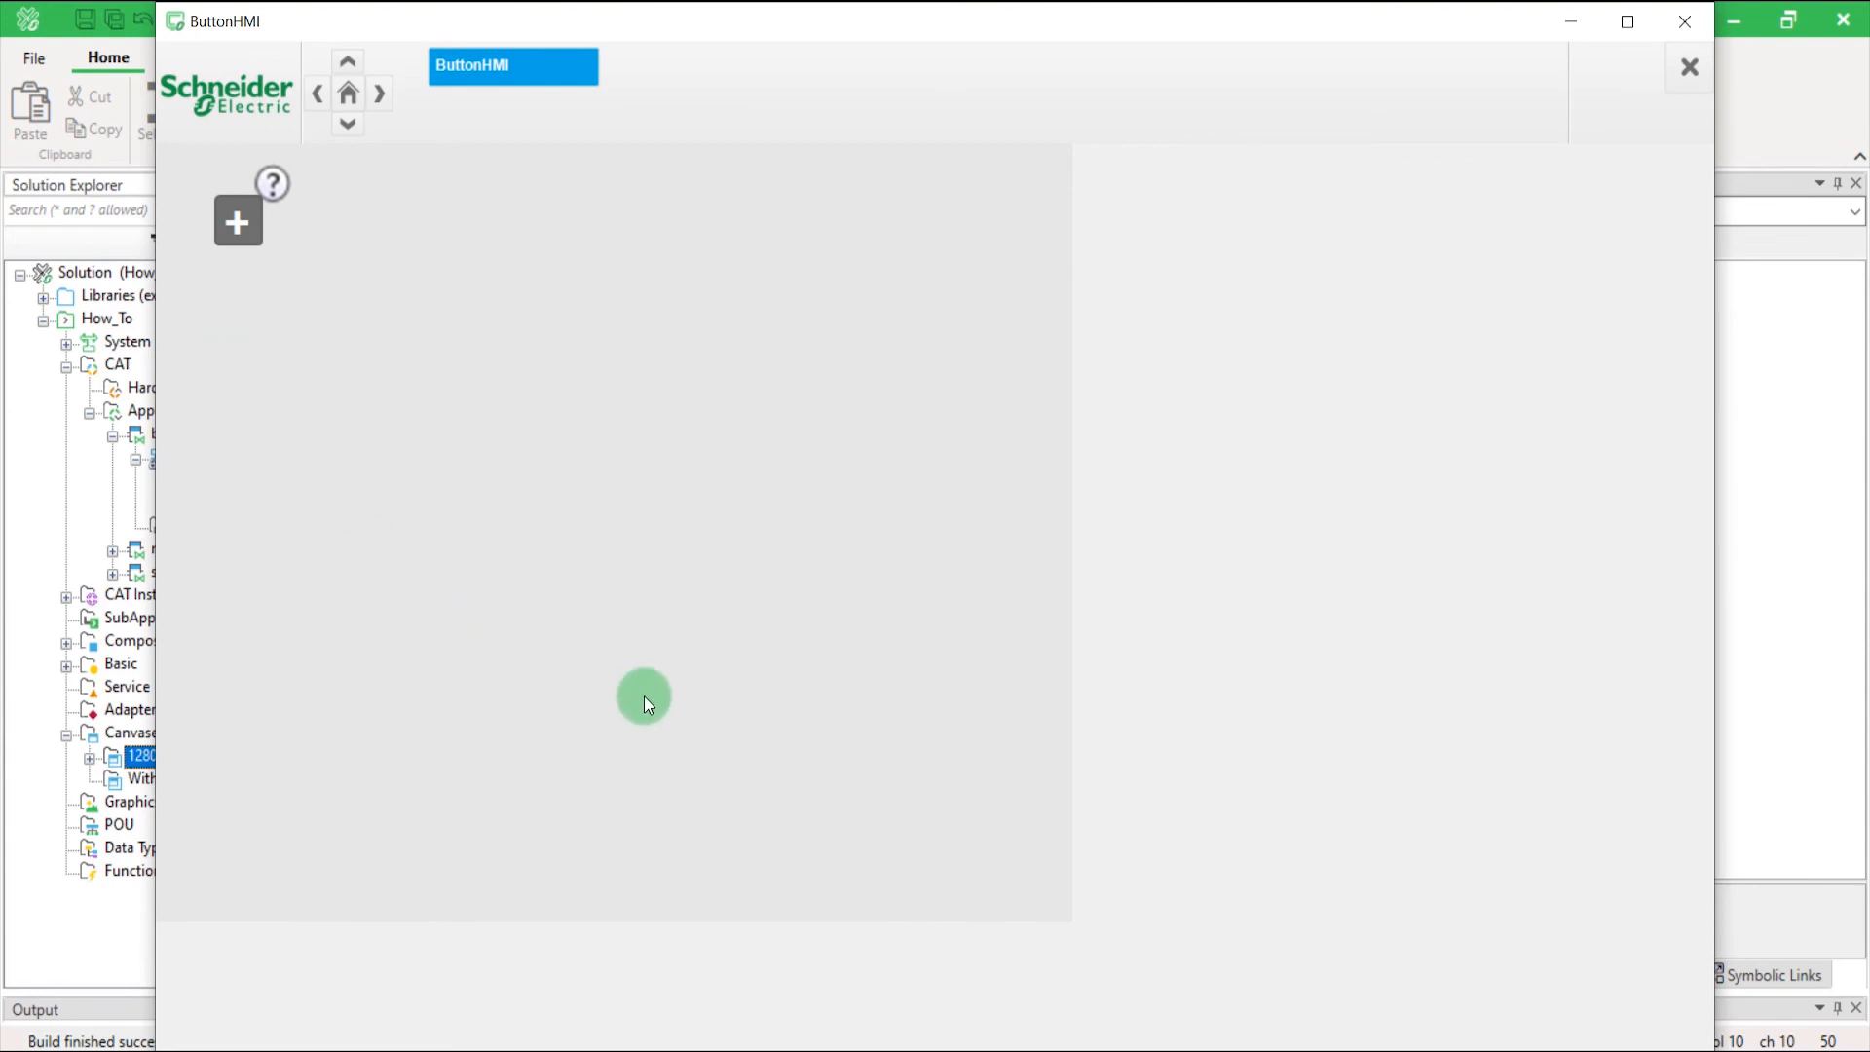